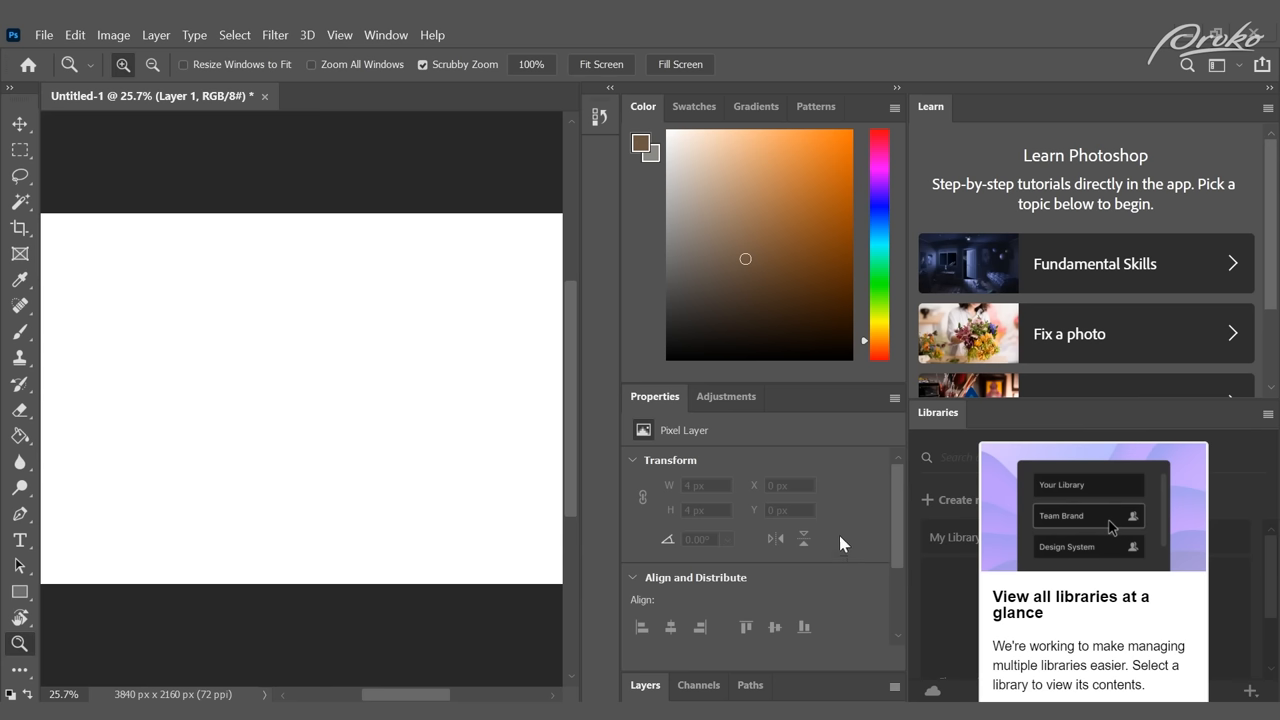
pyautogui.moveTo(1004, 472)
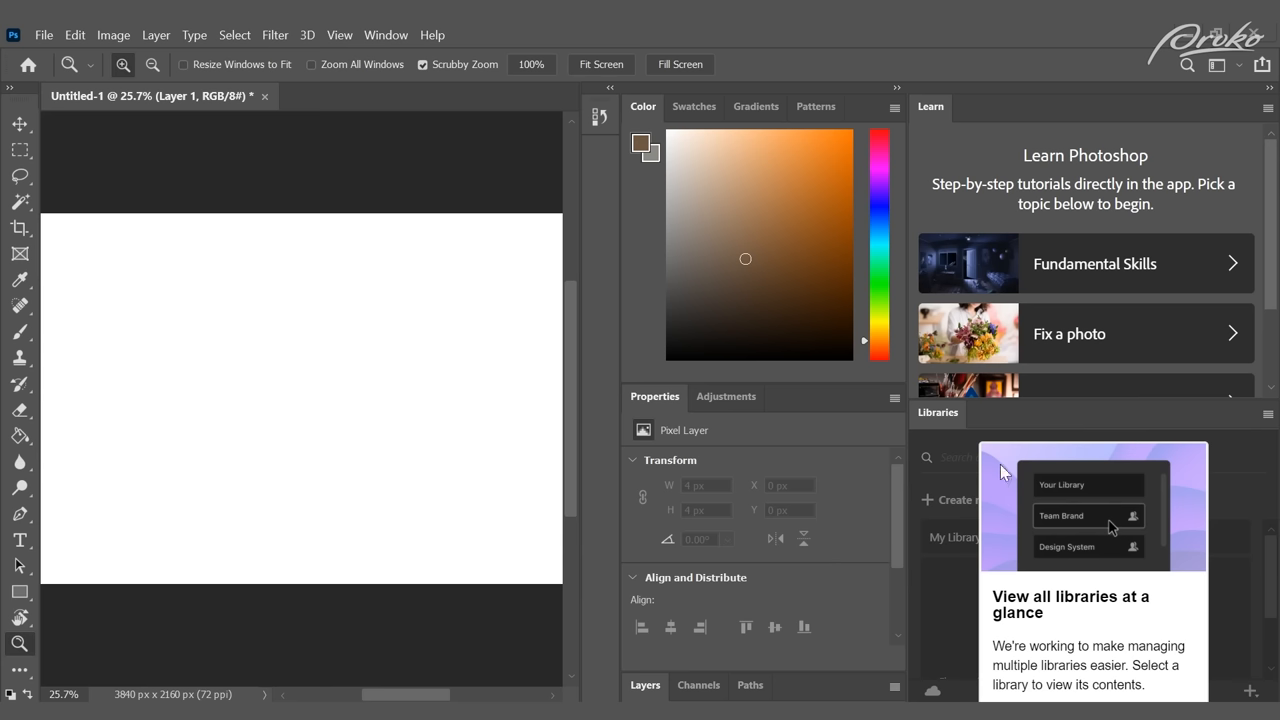
pyautogui.moveTo(1004, 476)
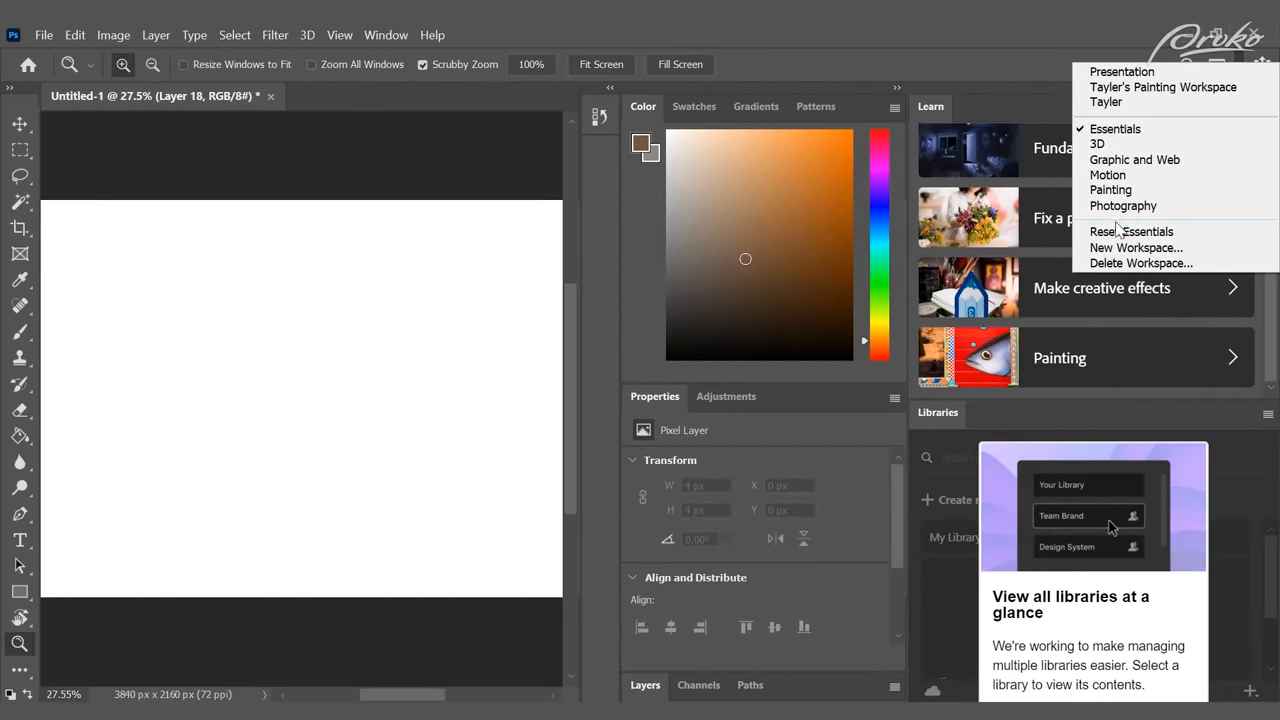
pyautogui.moveTo(1136, 248)
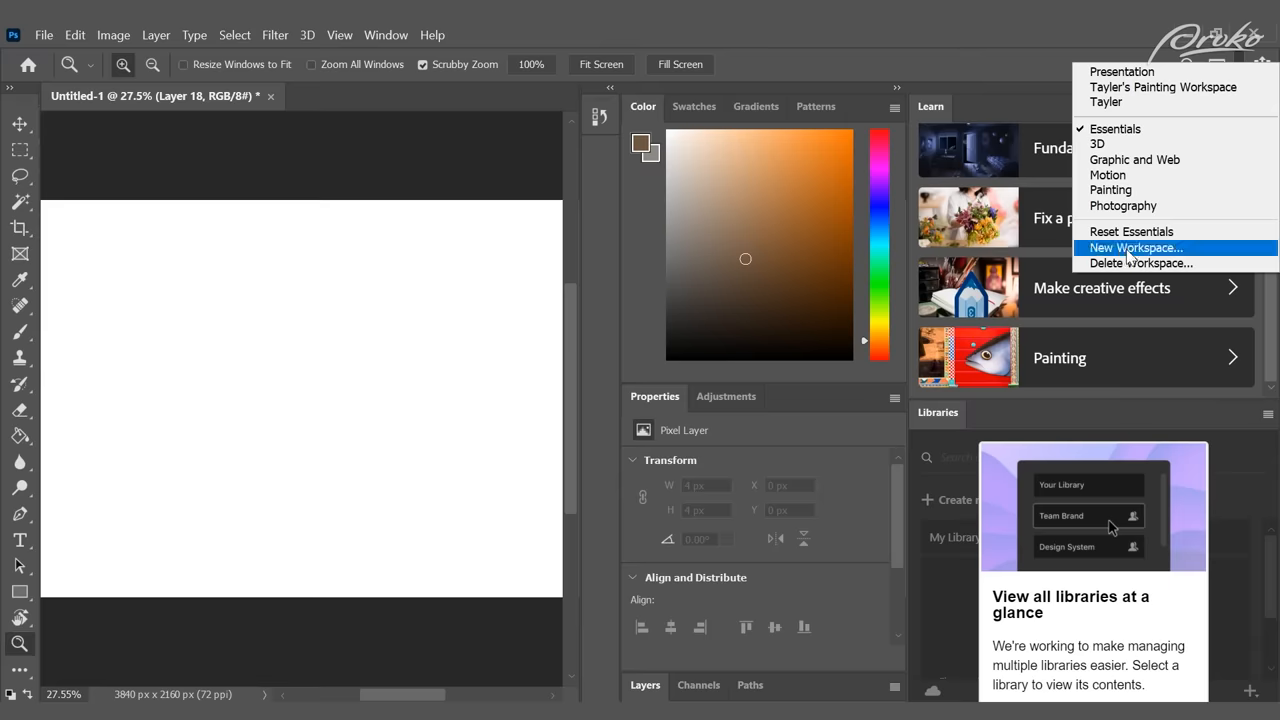
# - Create a new workspace named 'Big Brain Setup' from the current panel layout
pyautogui.click(1134, 248)
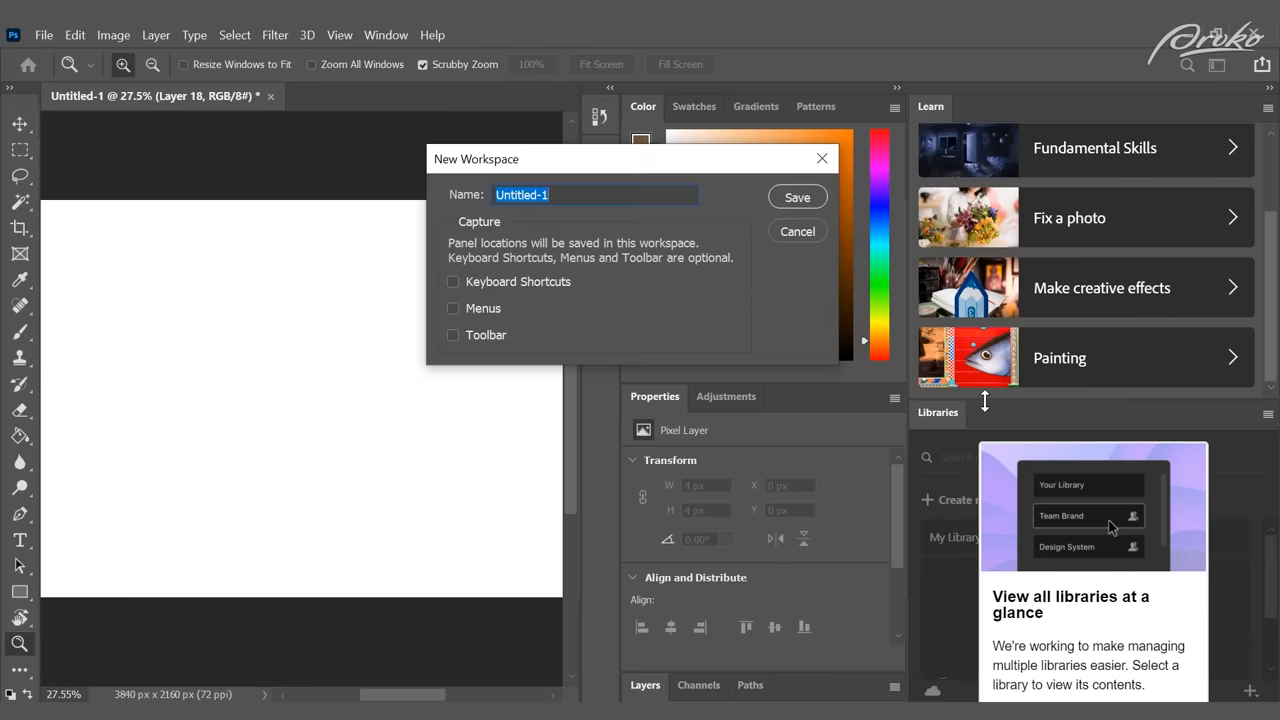
pyautogui.write('Big Brain Setup')
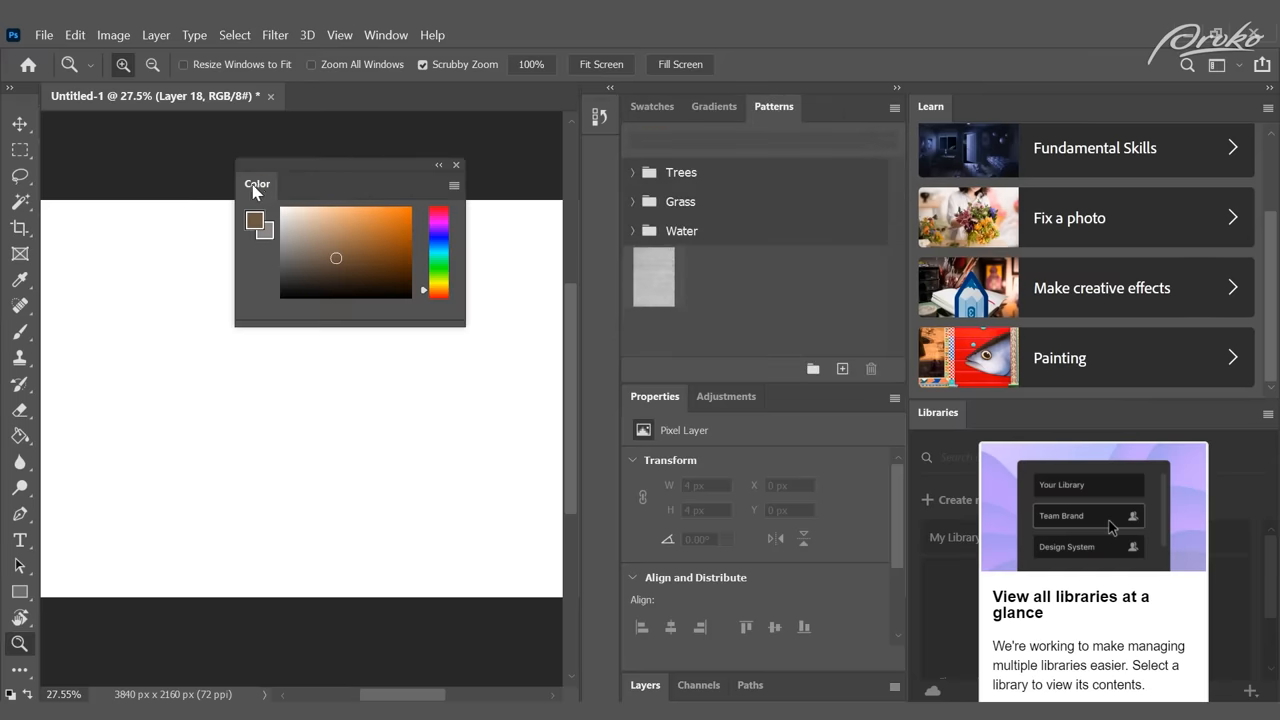
pyautogui.moveTo(896, 104)
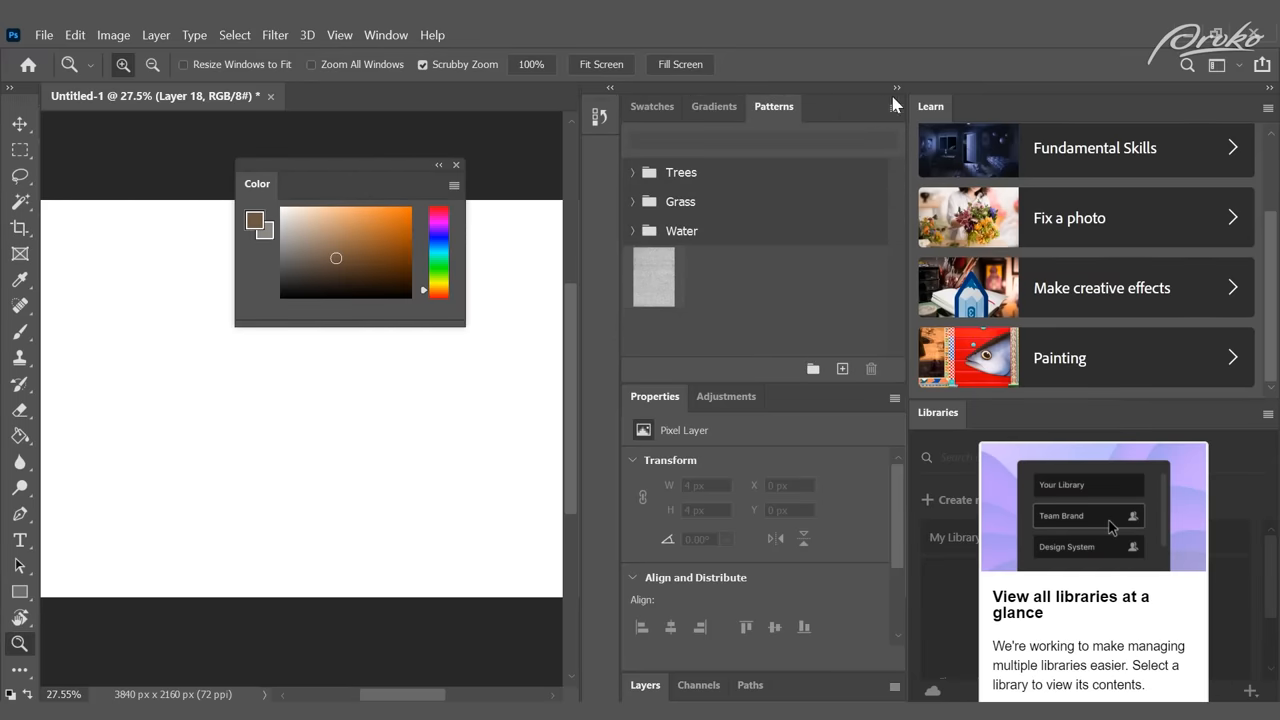
# - Close the Patterns group and another docked panel group via Close Tab Group
pyautogui.click(892, 108)
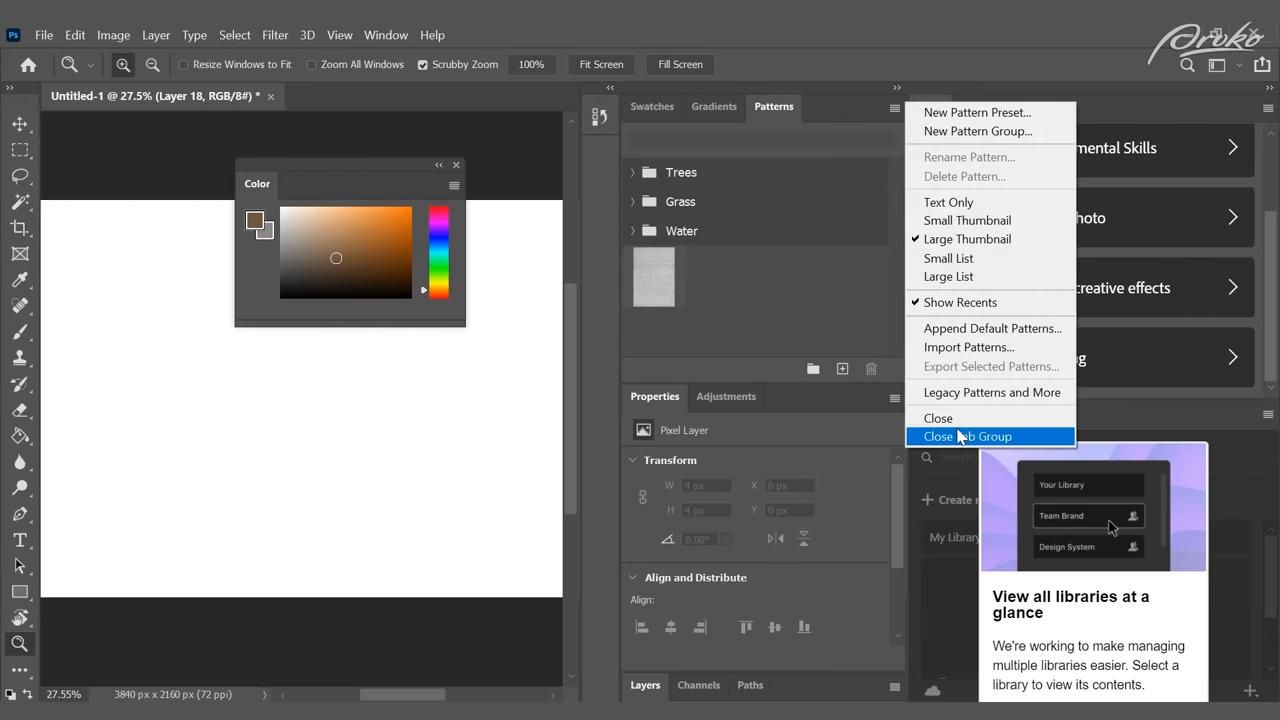
pyautogui.click(966, 436)
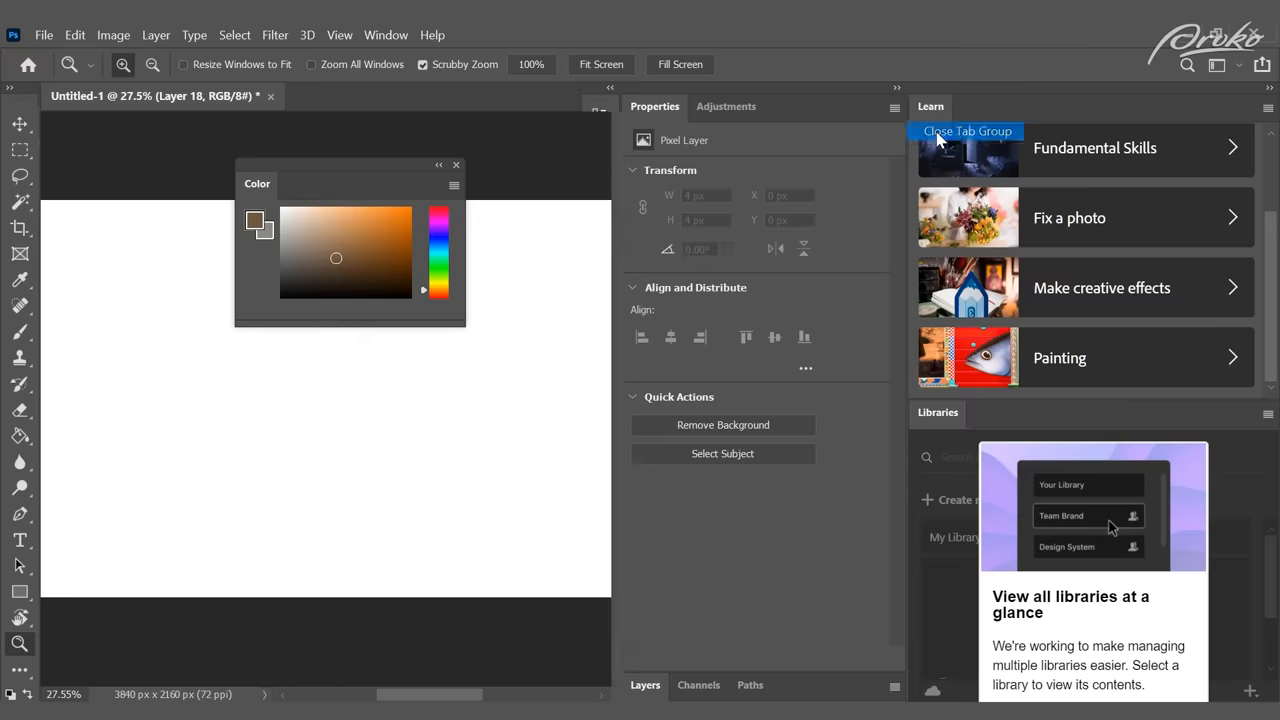
pyautogui.click(968, 132)
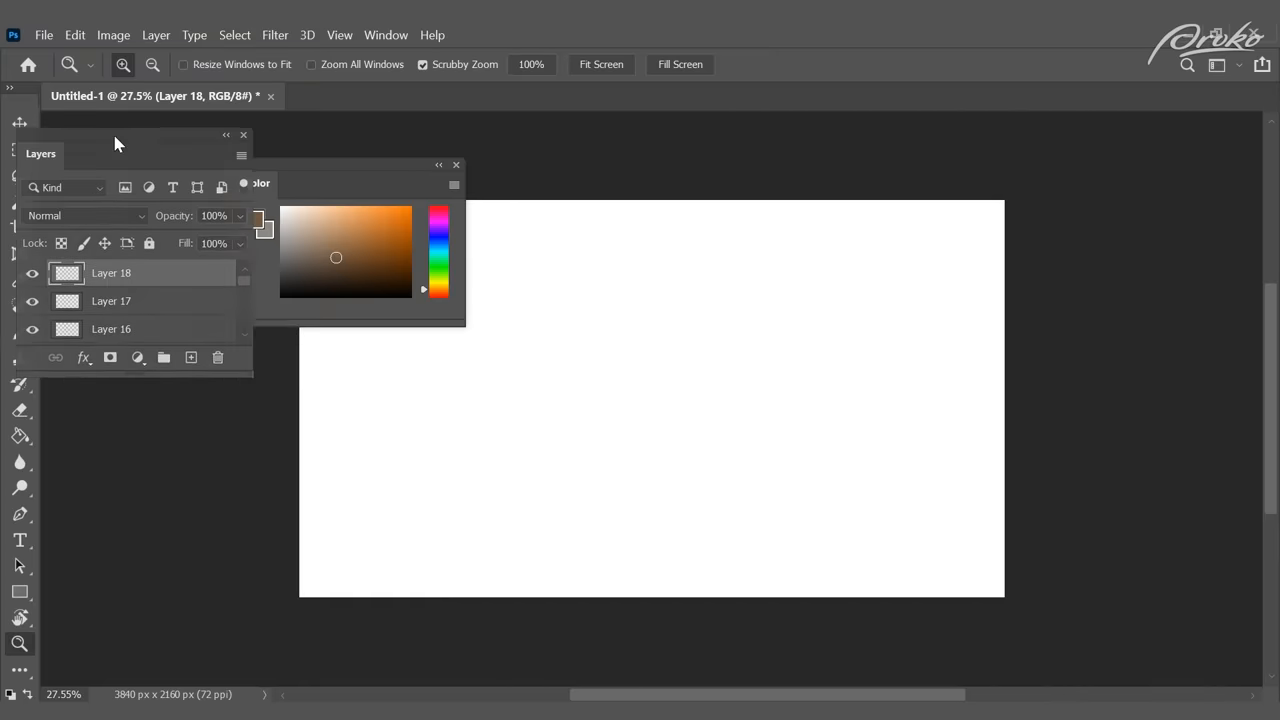
# - Dock the Layers panel as a column along the left edge of the window
pyautogui.moveTo(116, 144); pyautogui.dragTo(232, 340)
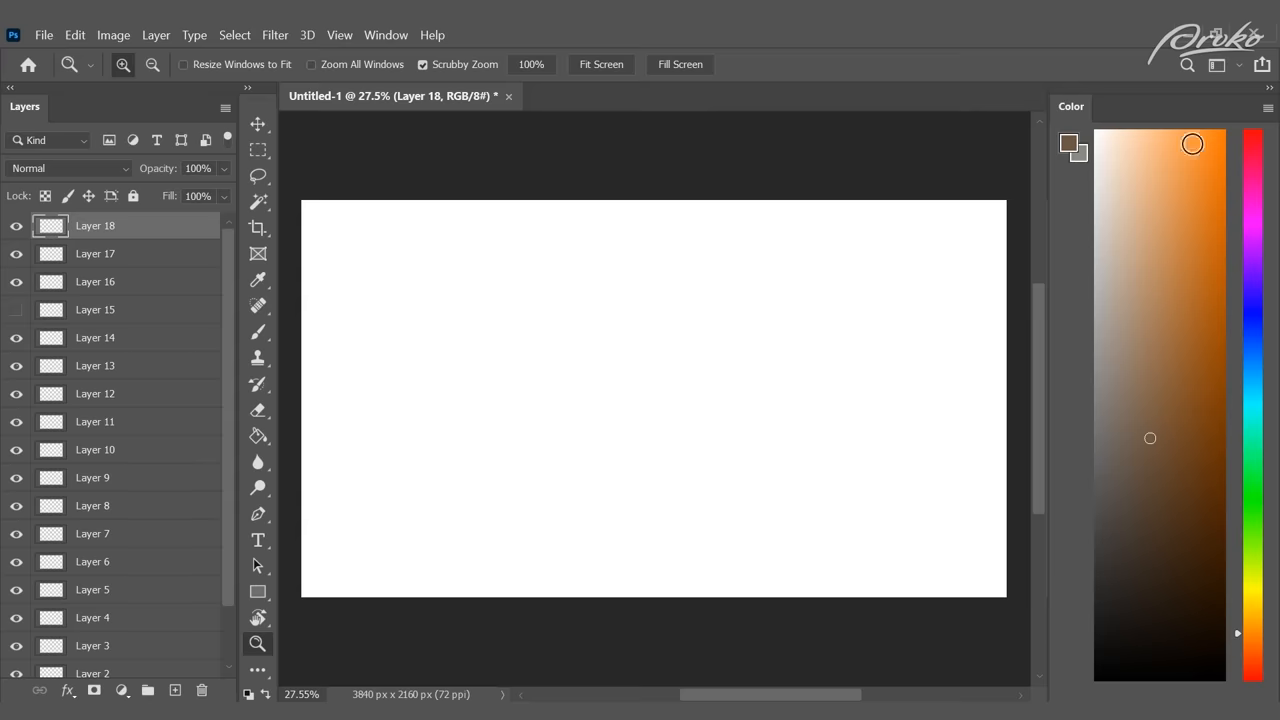
pyautogui.moveTo(908, 418)
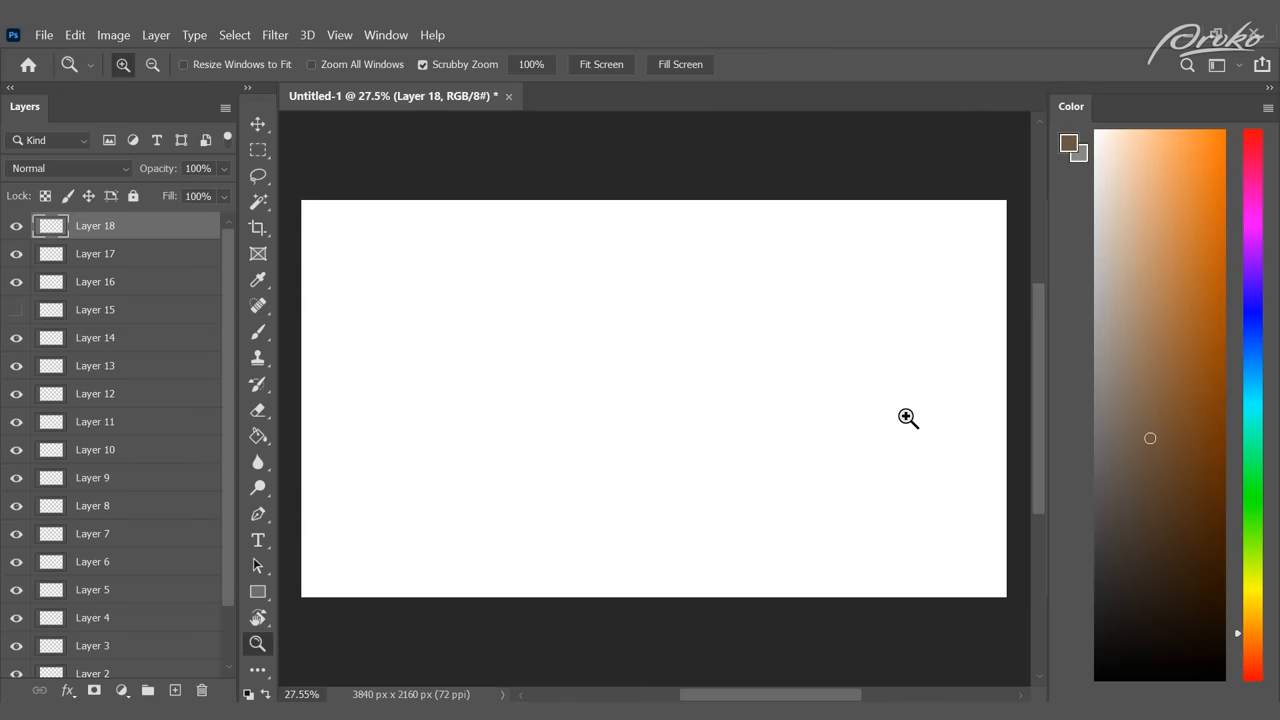
pyautogui.moveTo(378, 52)
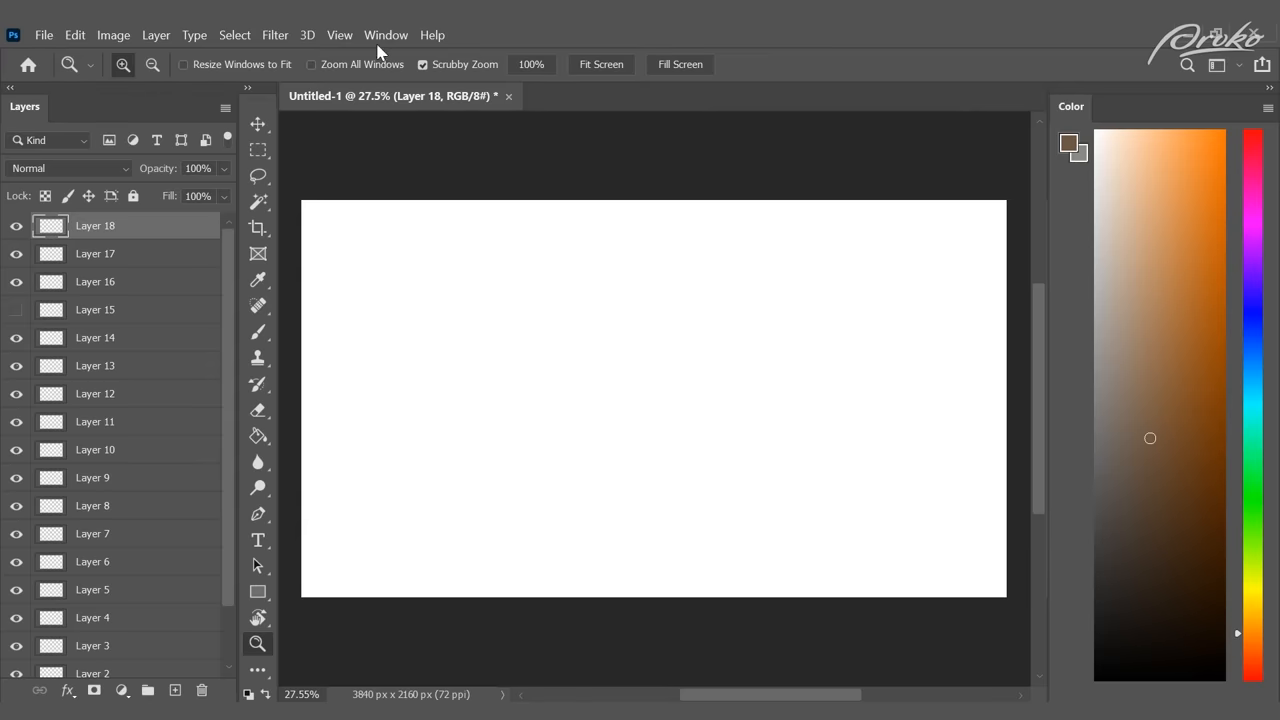
# - Show the Brushes panel from the Window menu so it sits under Color
pyautogui.click(384, 34)
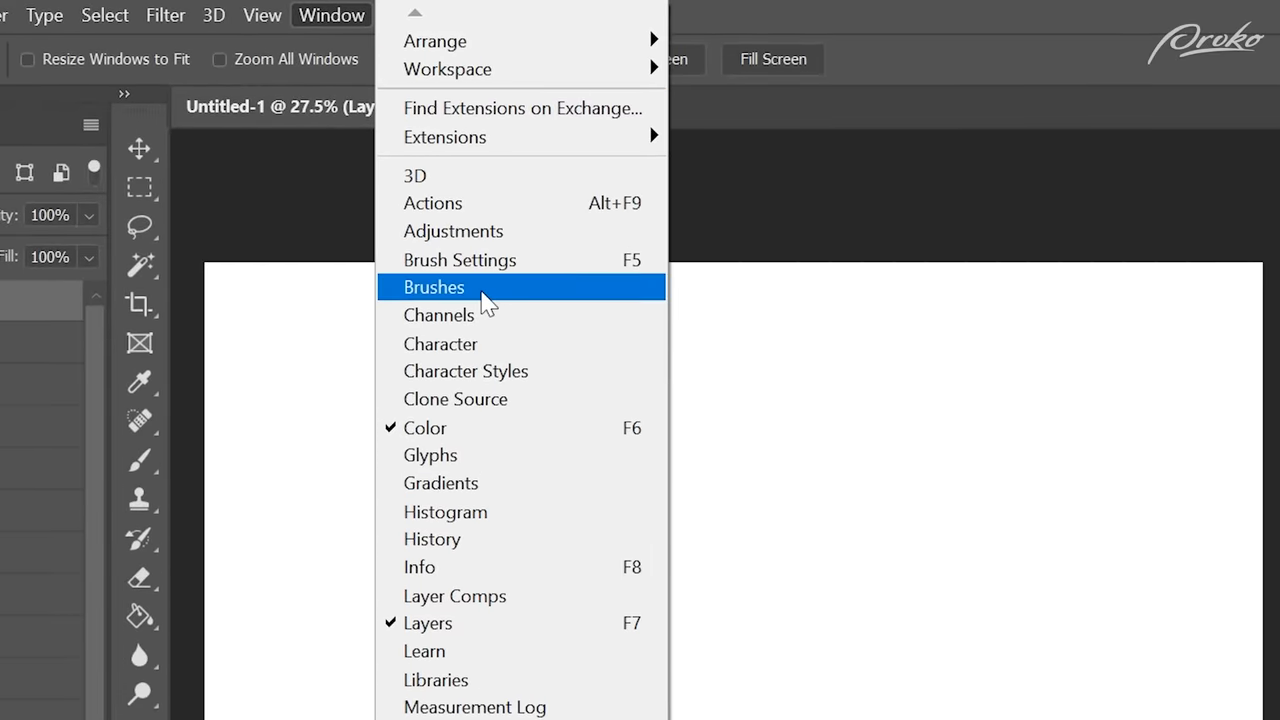
pyautogui.click(434, 288)
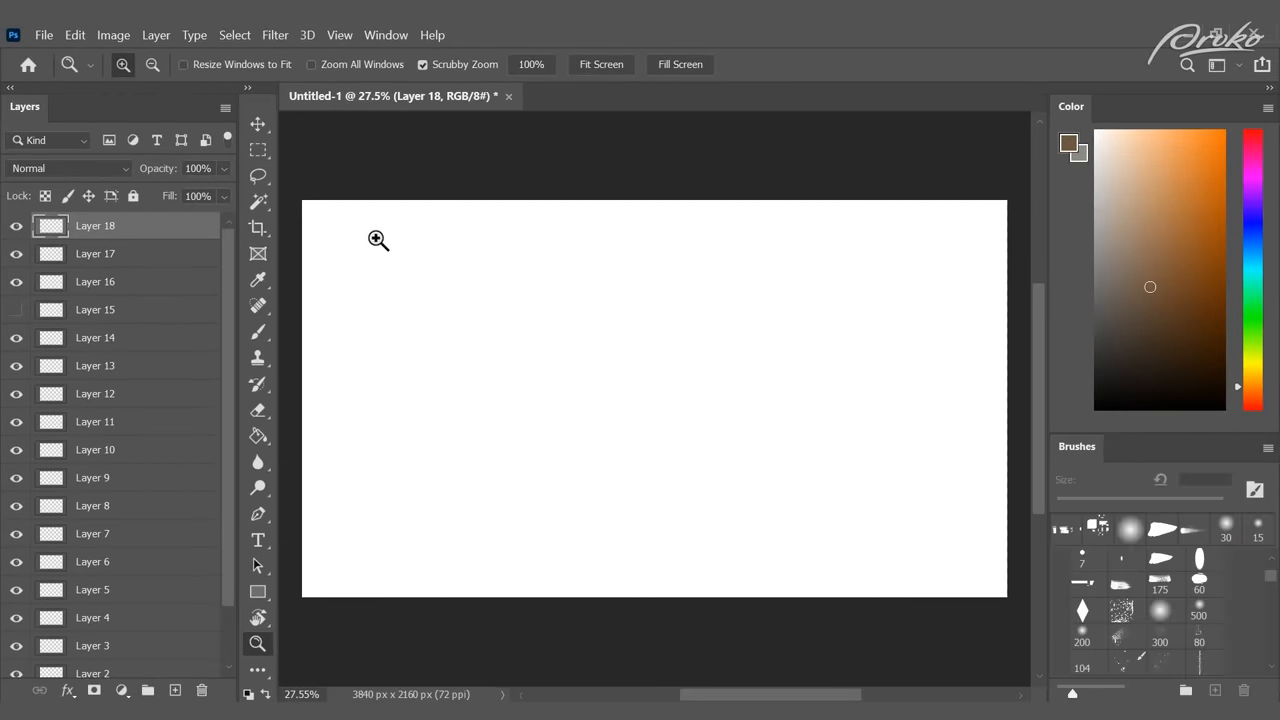
pyautogui.click(1216, 64)
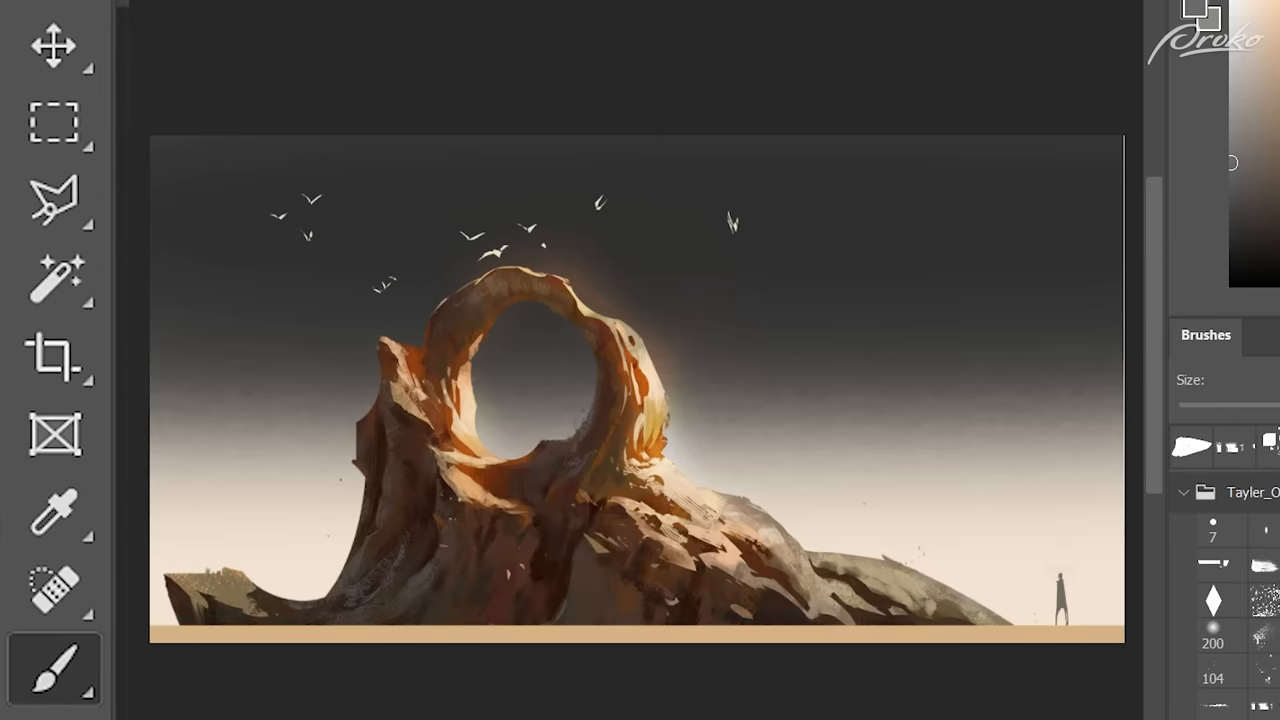
pyautogui.moveTo(940, 292)
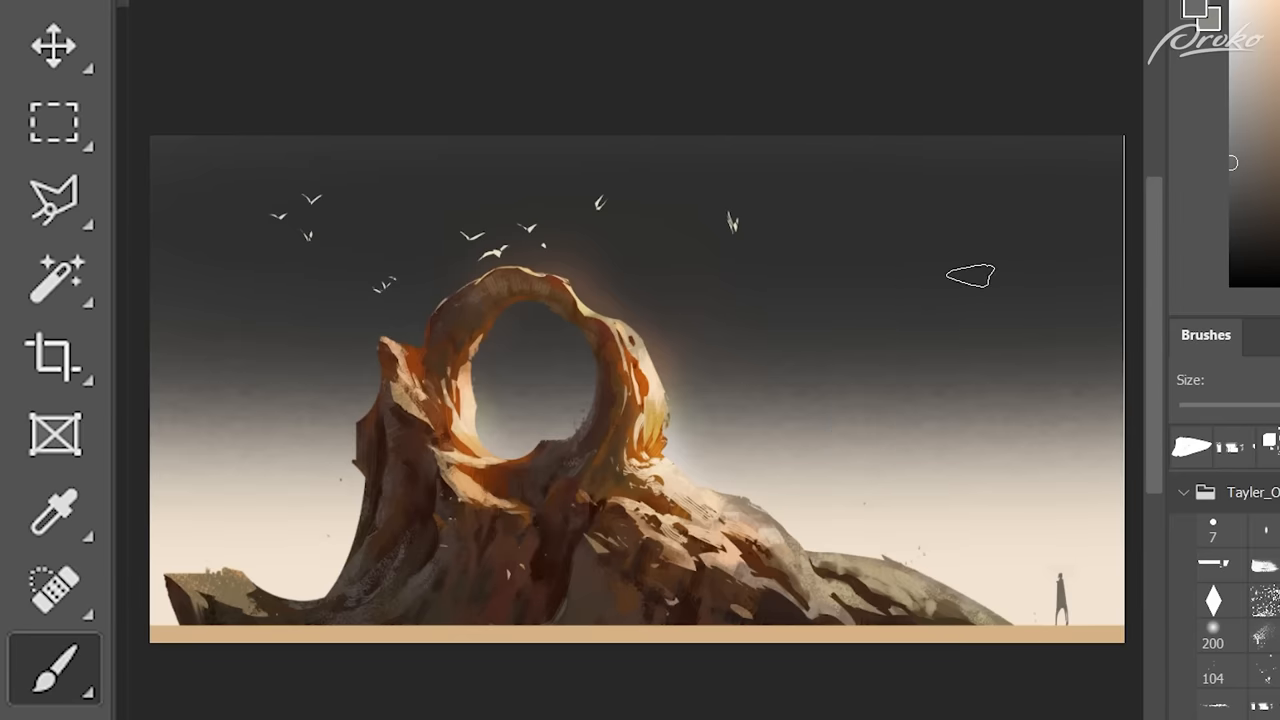
# - Cycle the Lasso Tool to the Polygonal Lasso for straight-edged selections
pyautogui.click(56, 200)
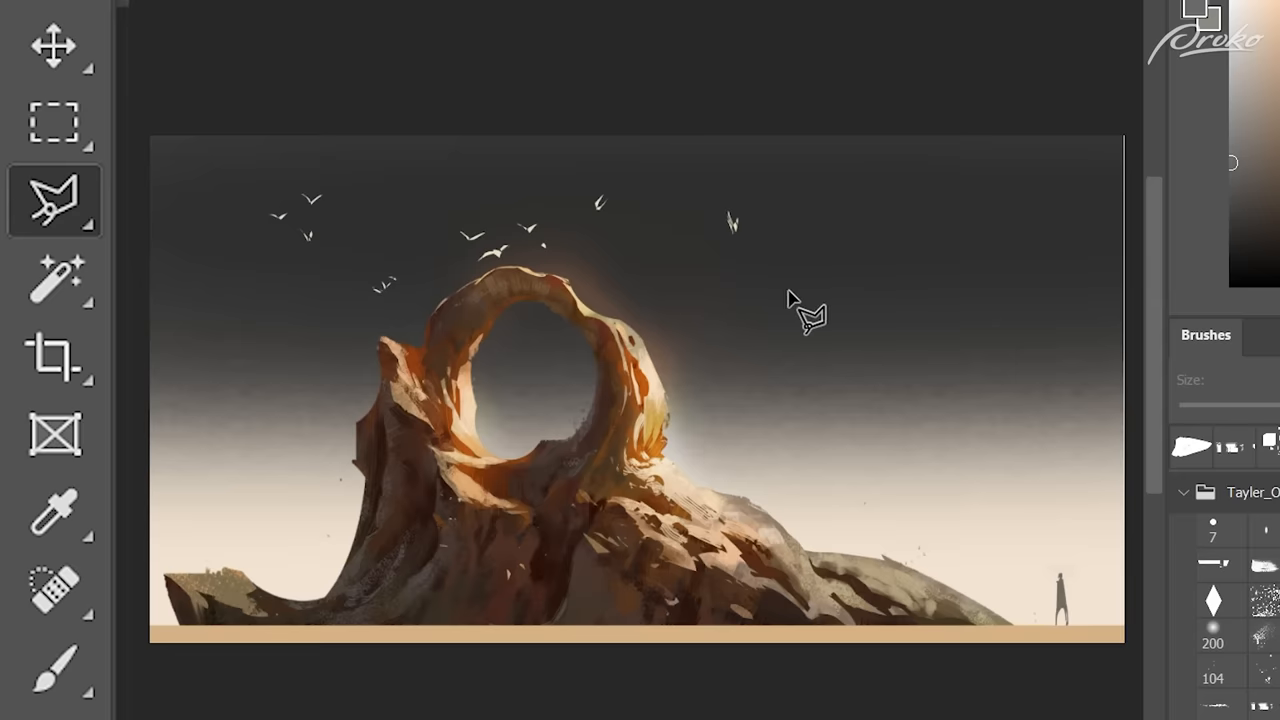
pyautogui.click(56, 200)
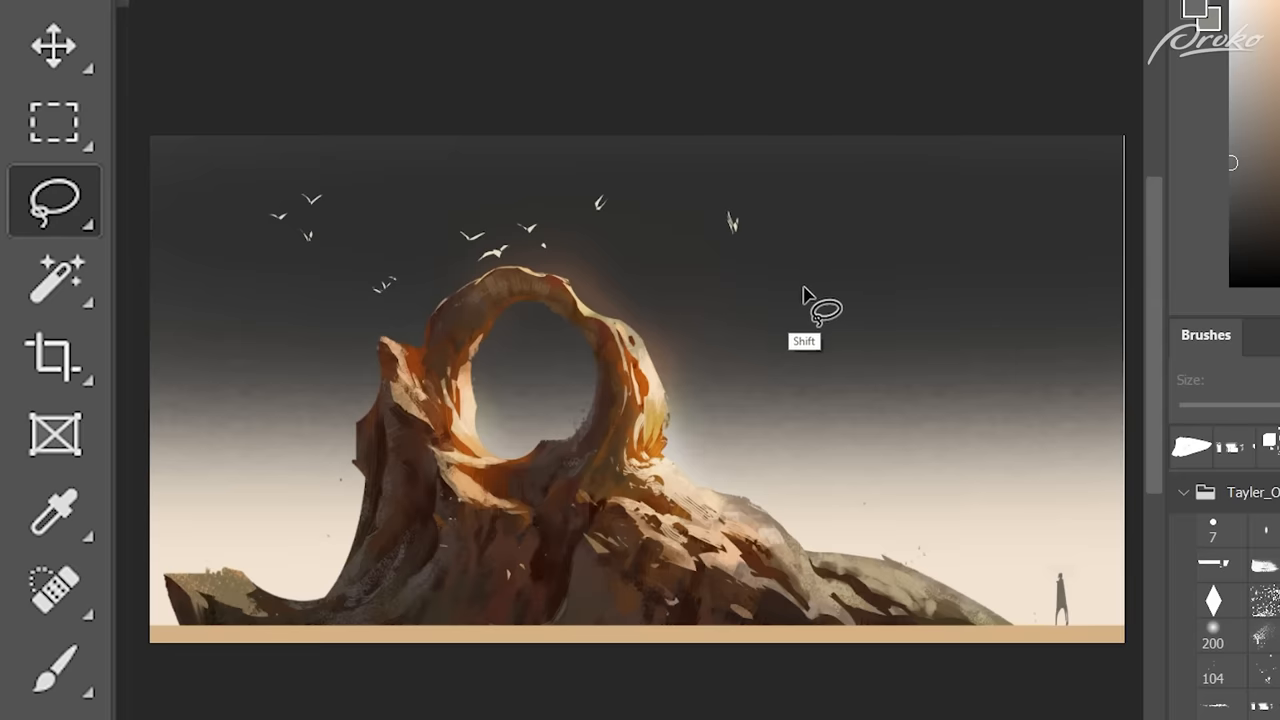
pyautogui.moveTo(800, 310)
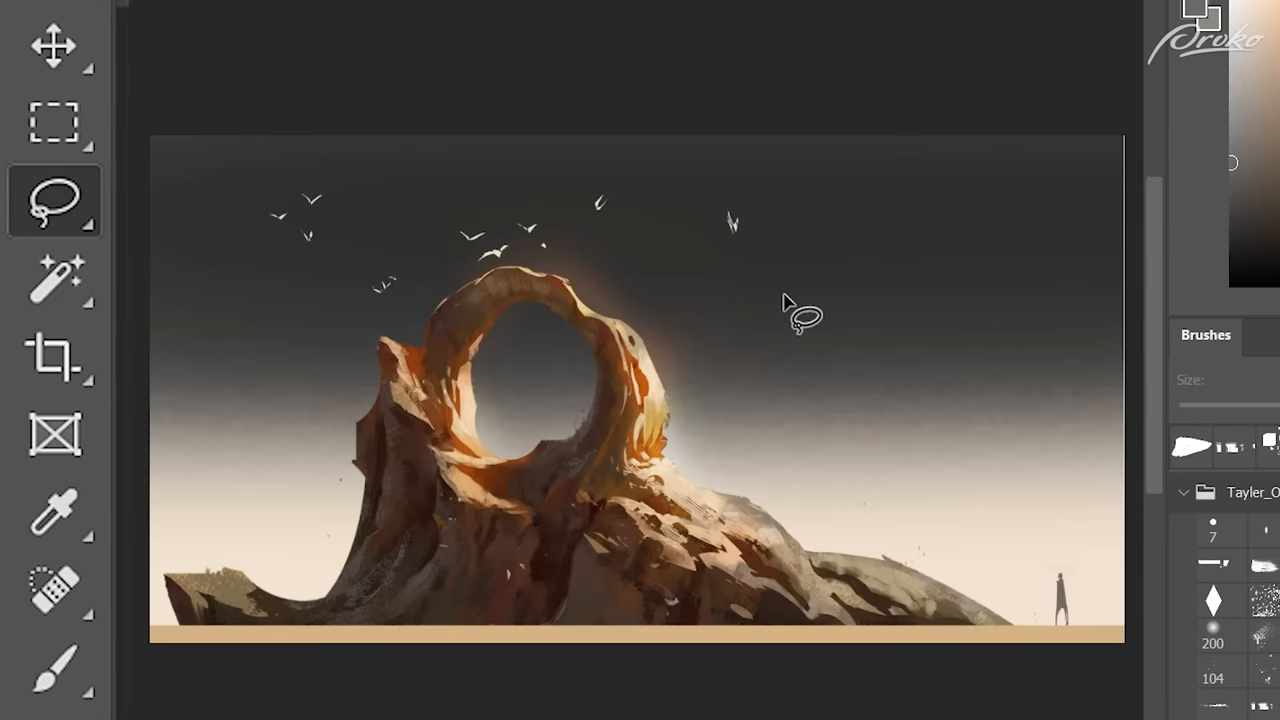
pyautogui.moveTo(858, 376)
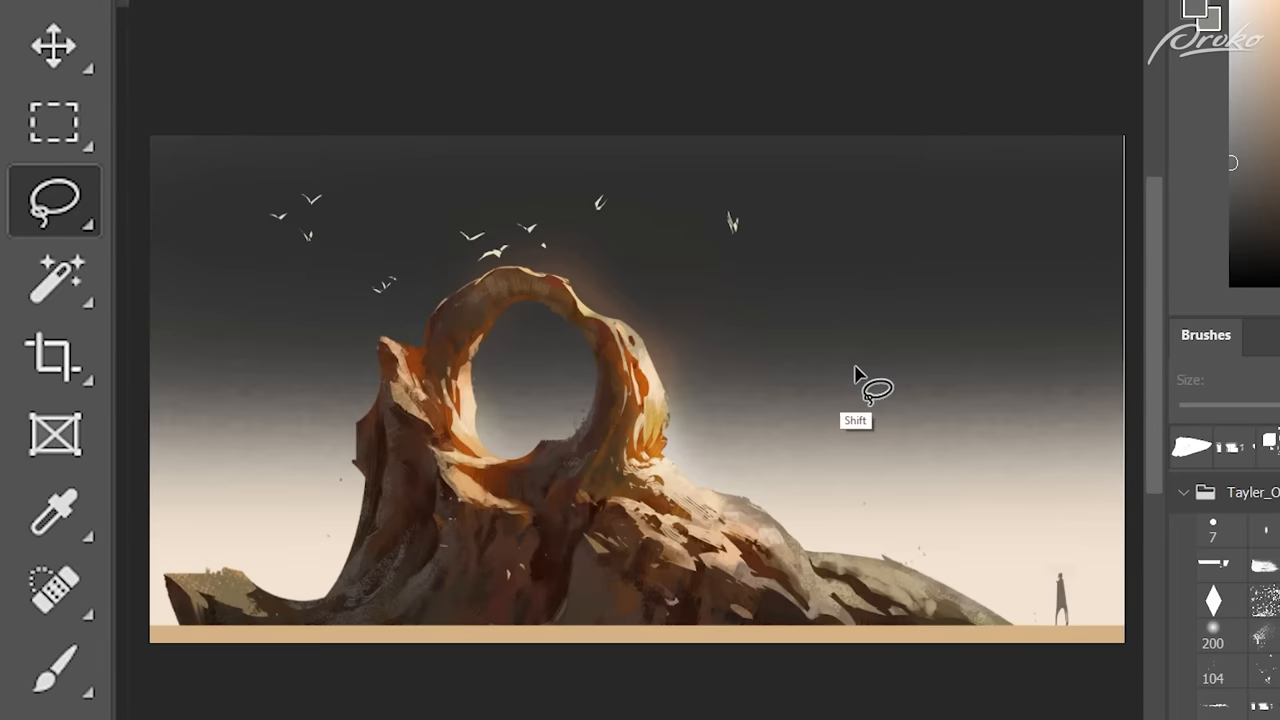
pyautogui.click(54, 200)
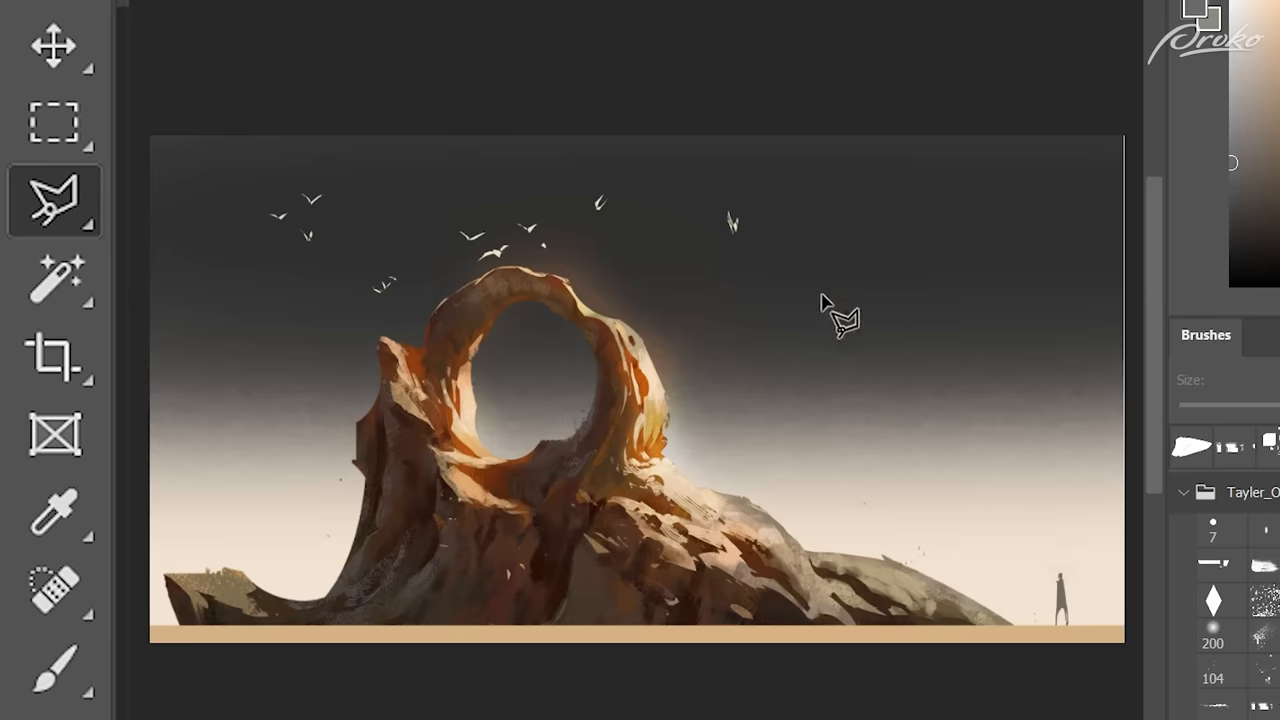
pyautogui.click(56, 122)
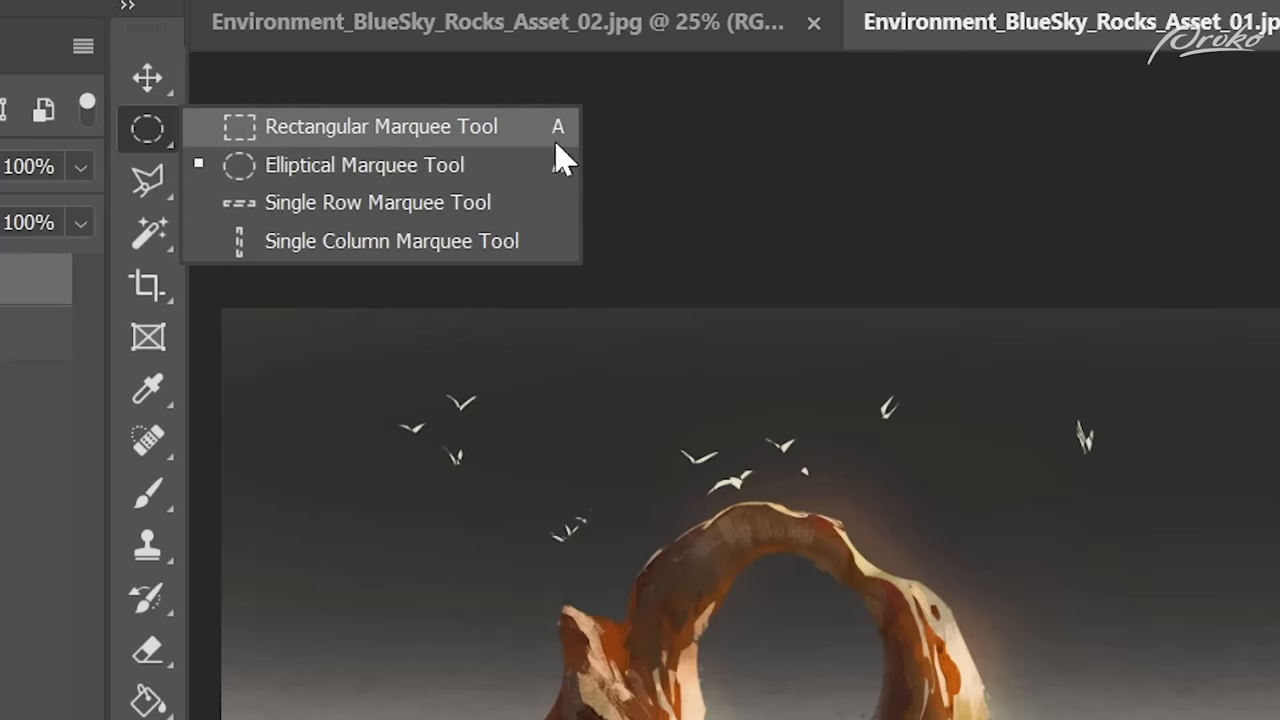
pyautogui.moveTo(540, 164)
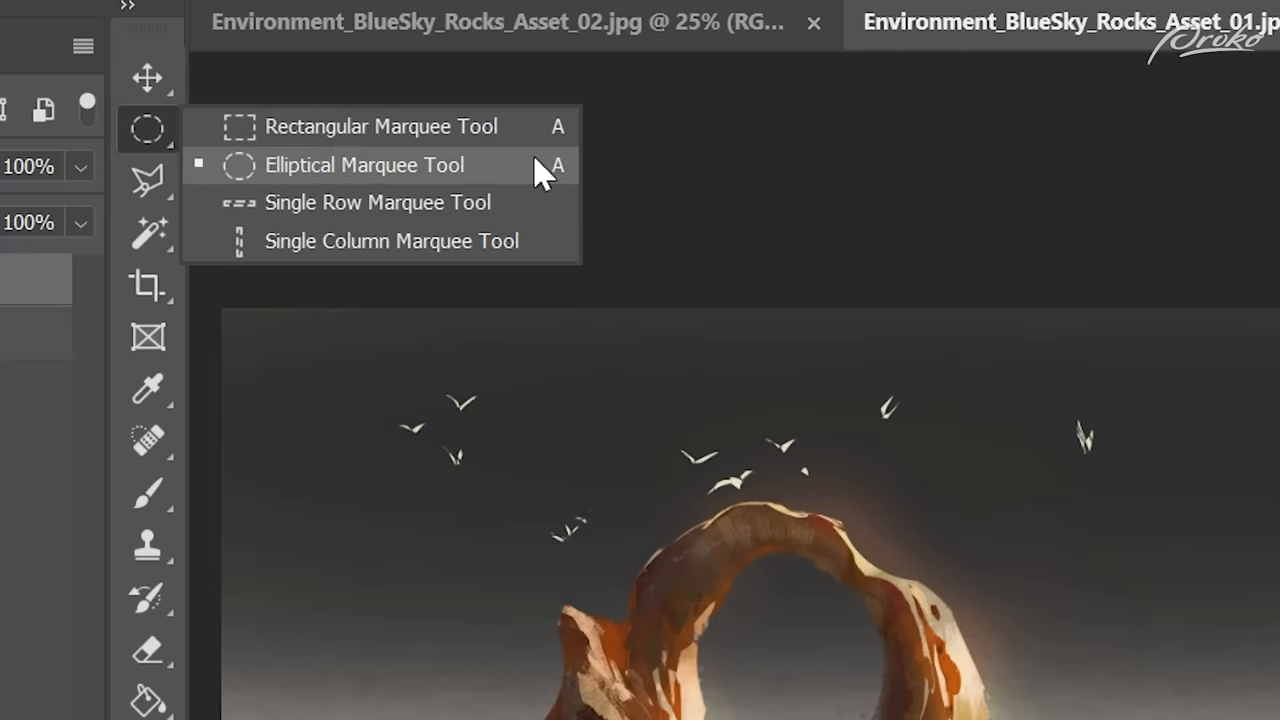
pyautogui.click(148, 180)
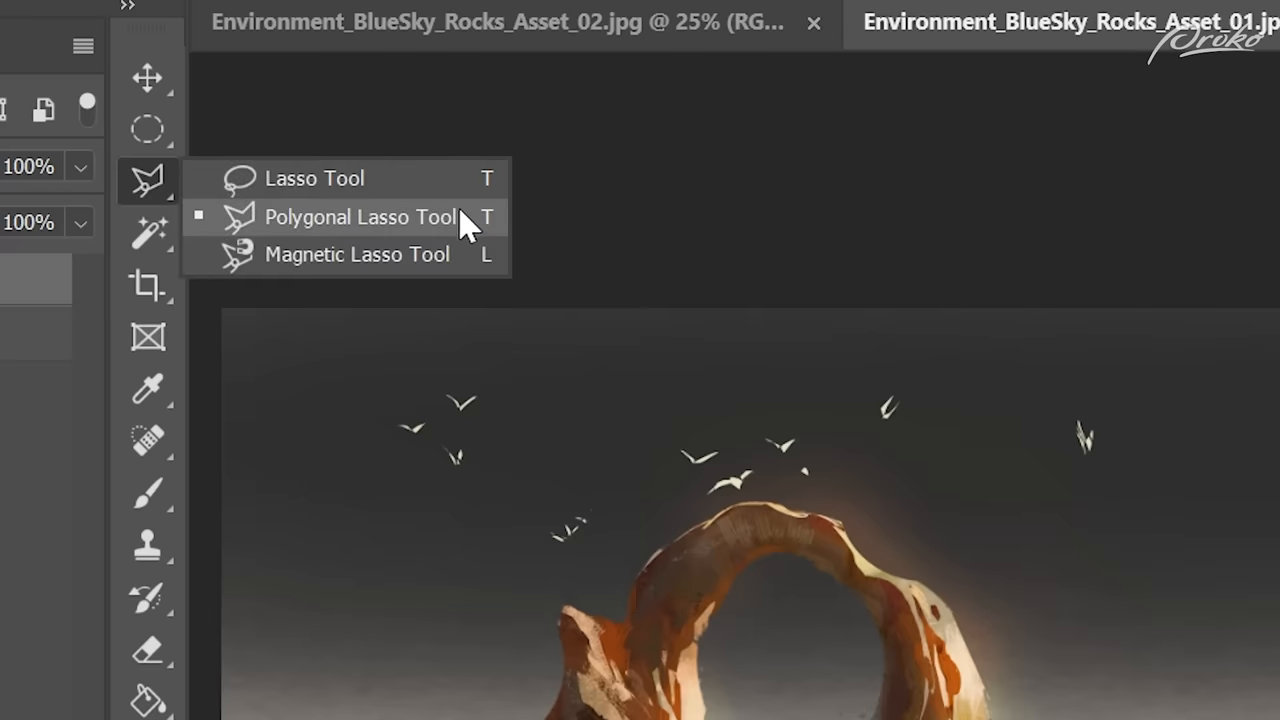
pyautogui.click(360, 216)
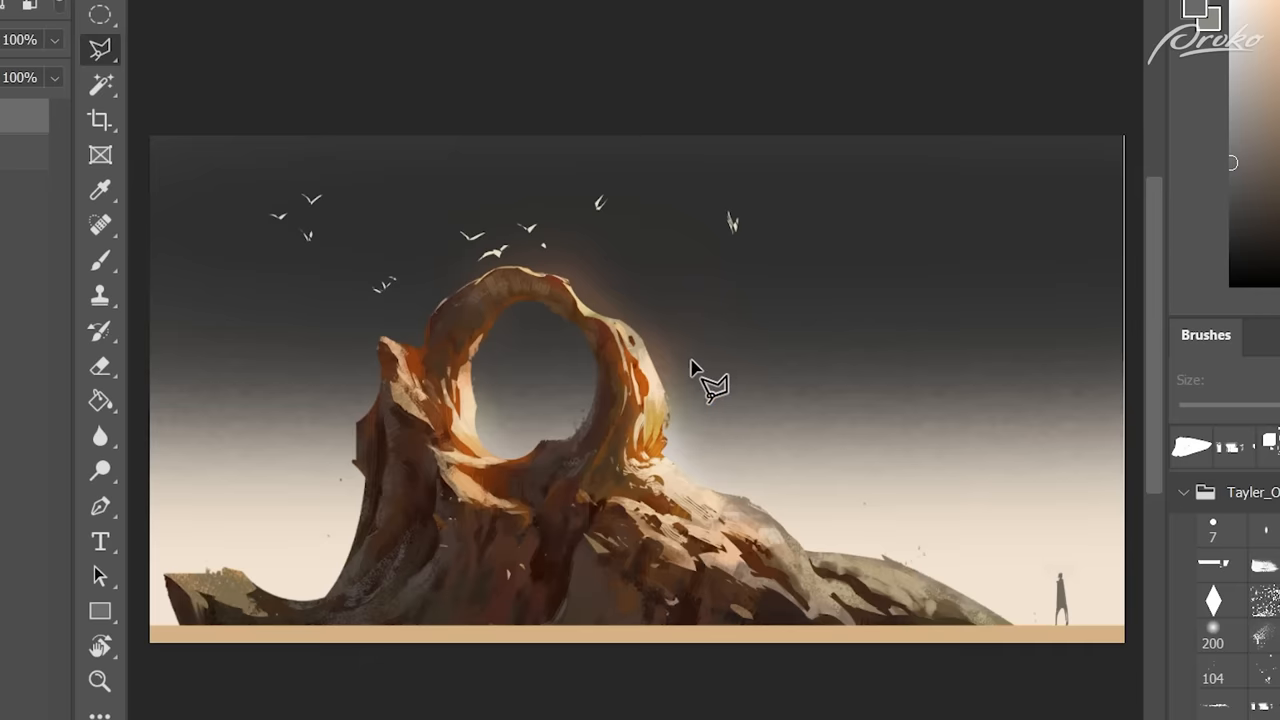
pyautogui.moveTo(660, 400)
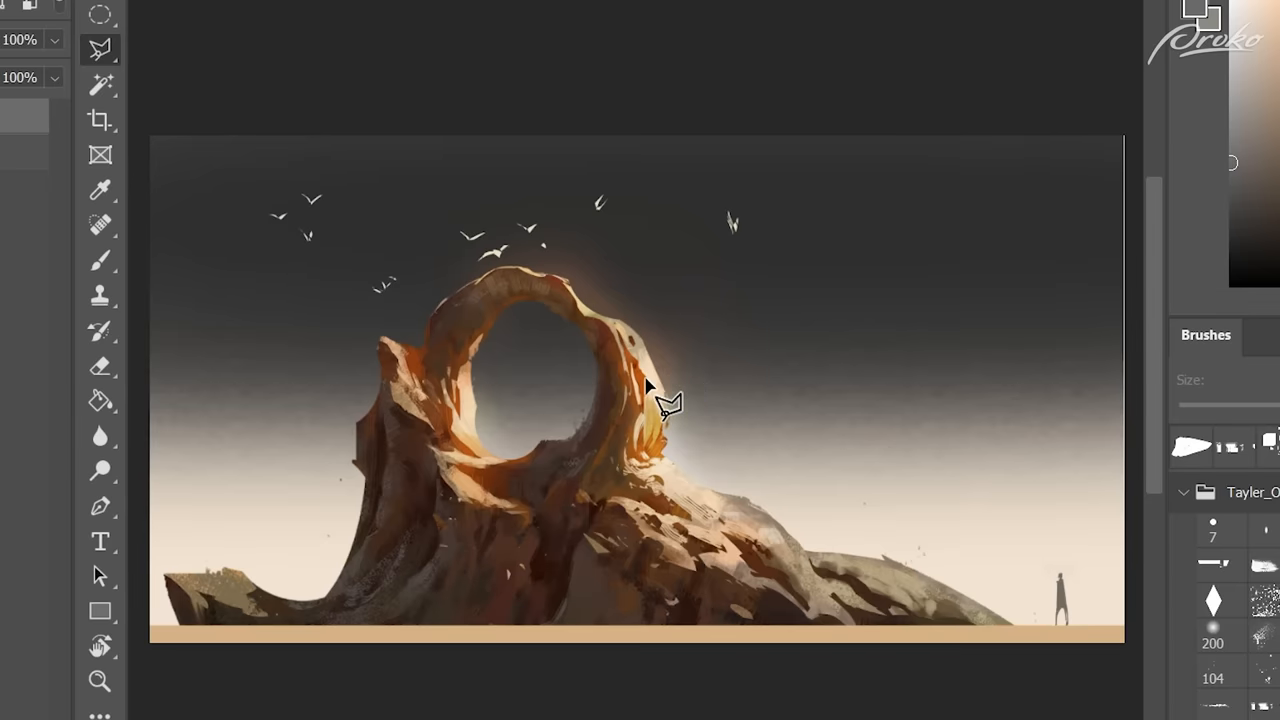
pyautogui.moveTo(784, 280)
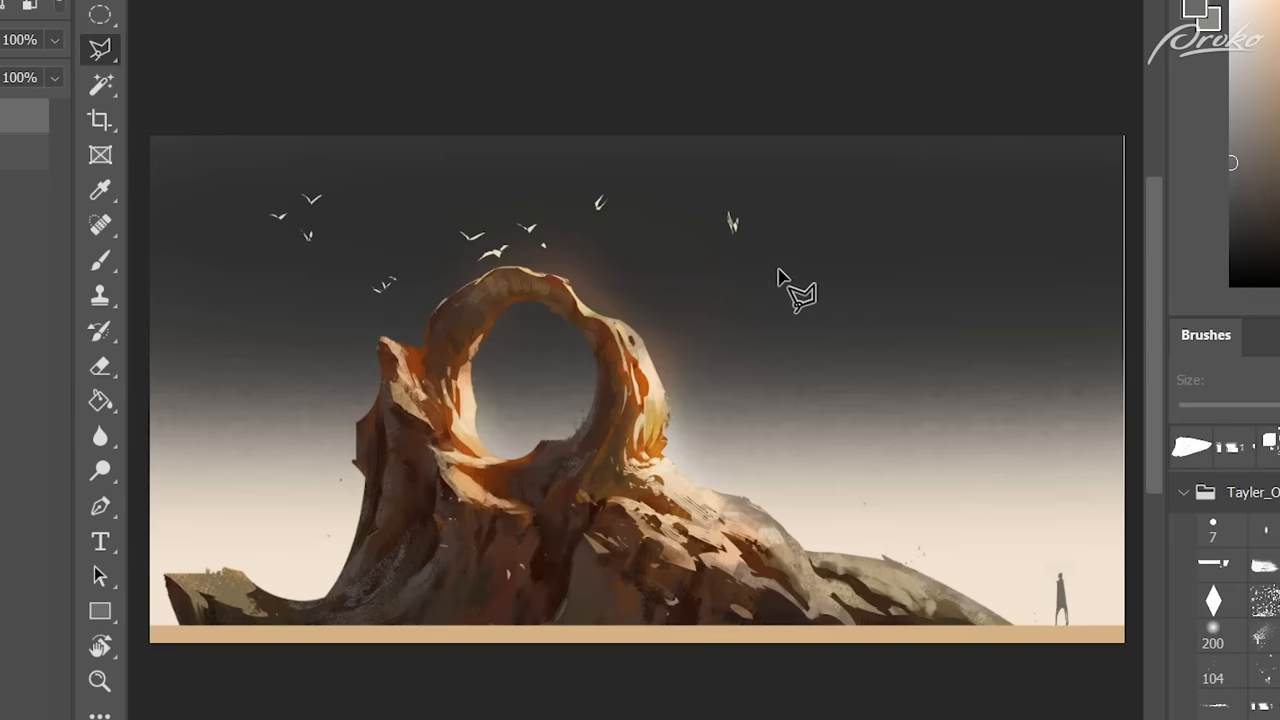
pyautogui.moveTo(720, 290)
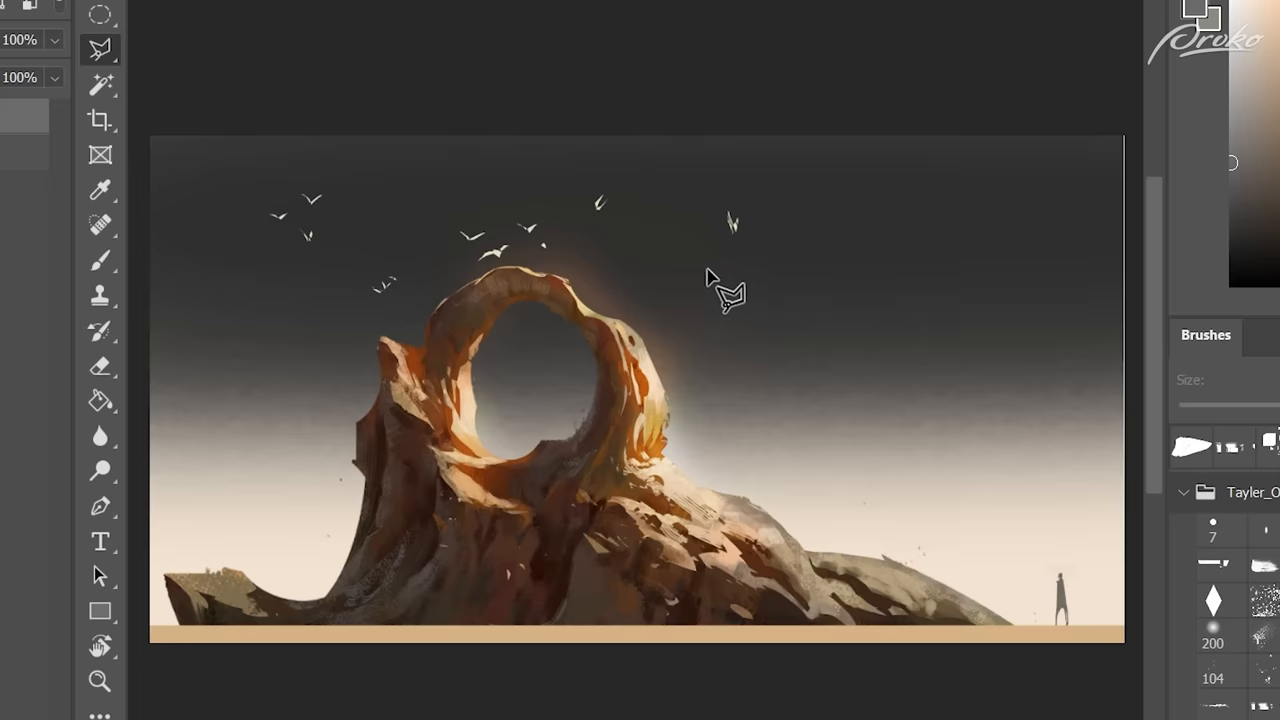
pyautogui.moveTo(740, 316)
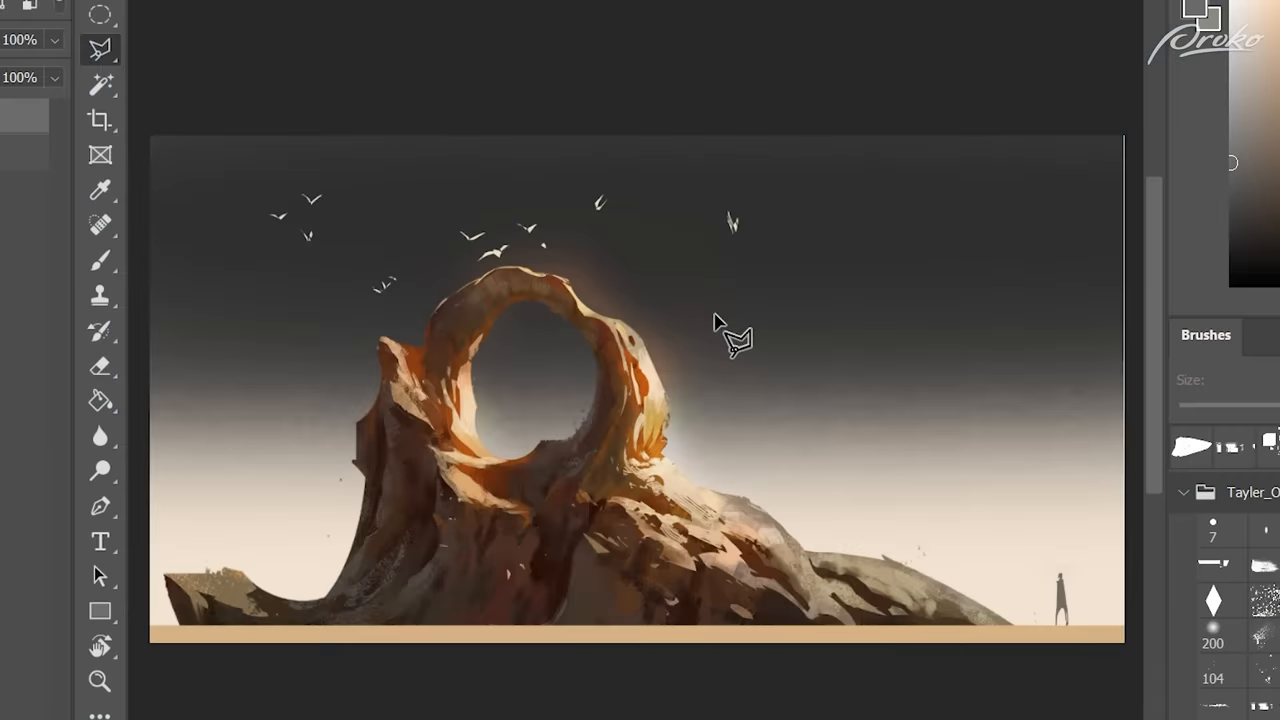
pyautogui.moveTo(878, 298)
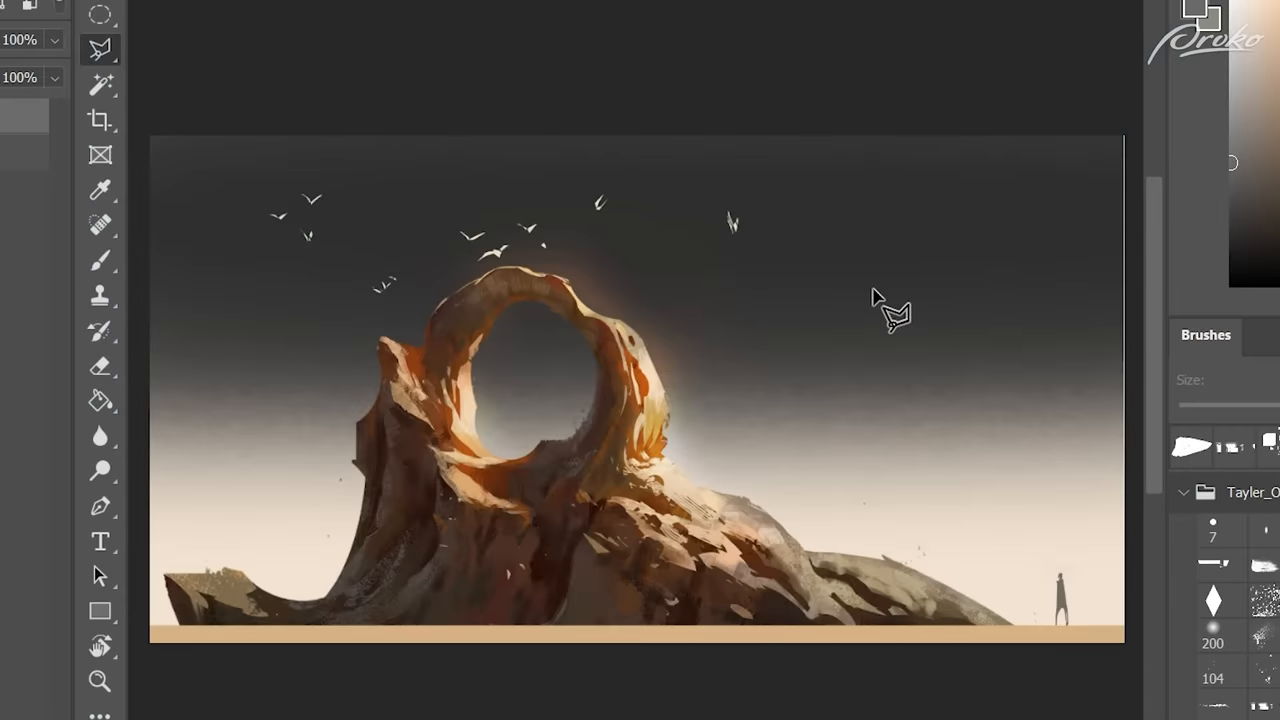
pyautogui.moveTo(888, 344)
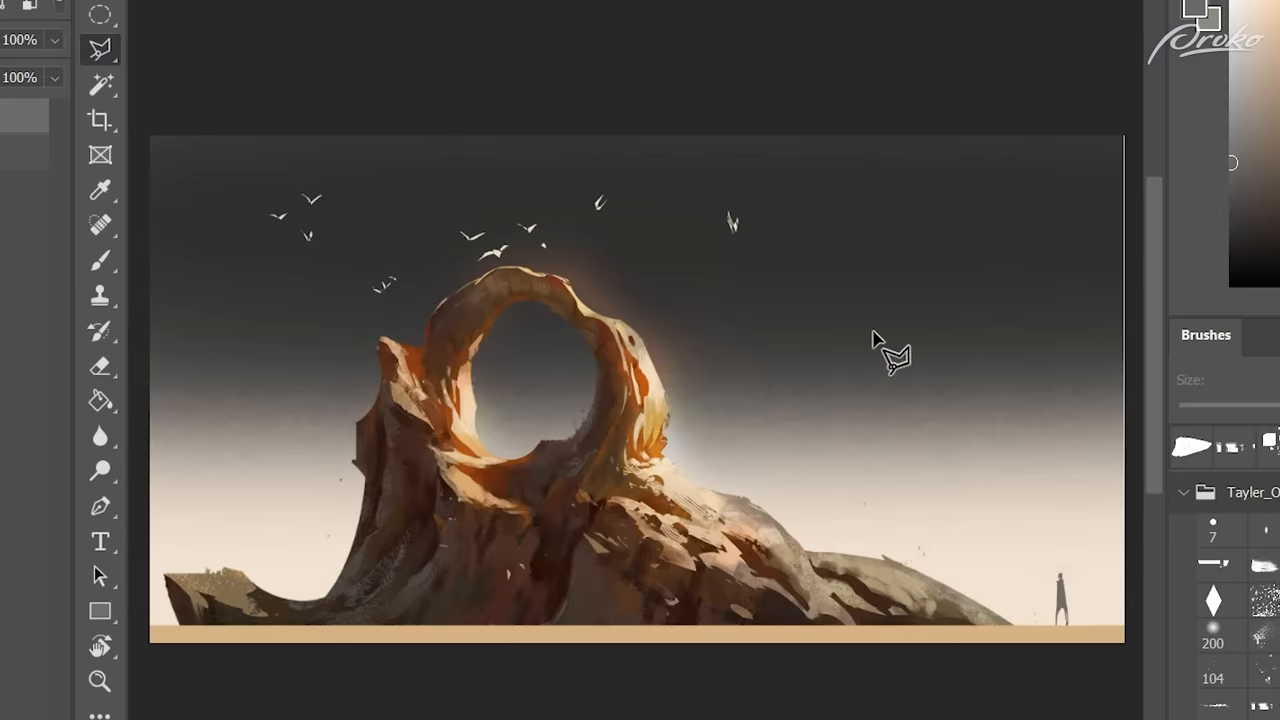
pyautogui.moveTo(844, 380)
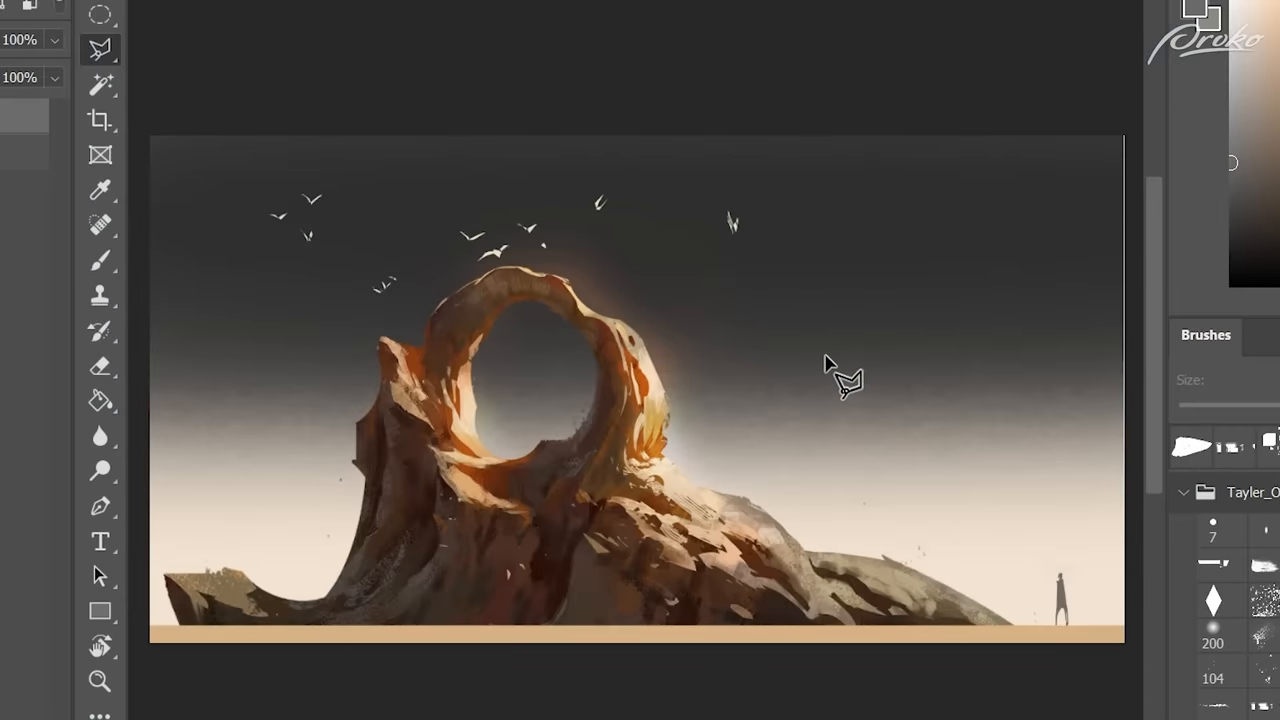
pyautogui.moveTo(750, 310)
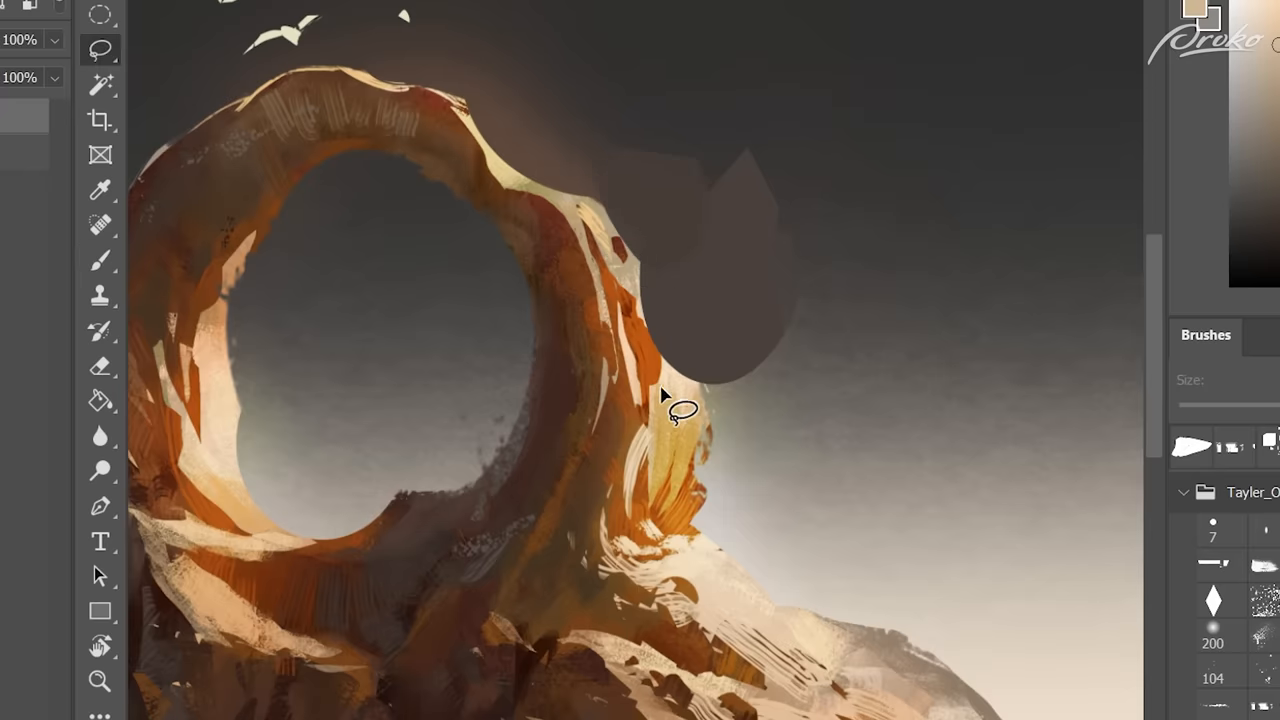
pyautogui.click(100, 260)
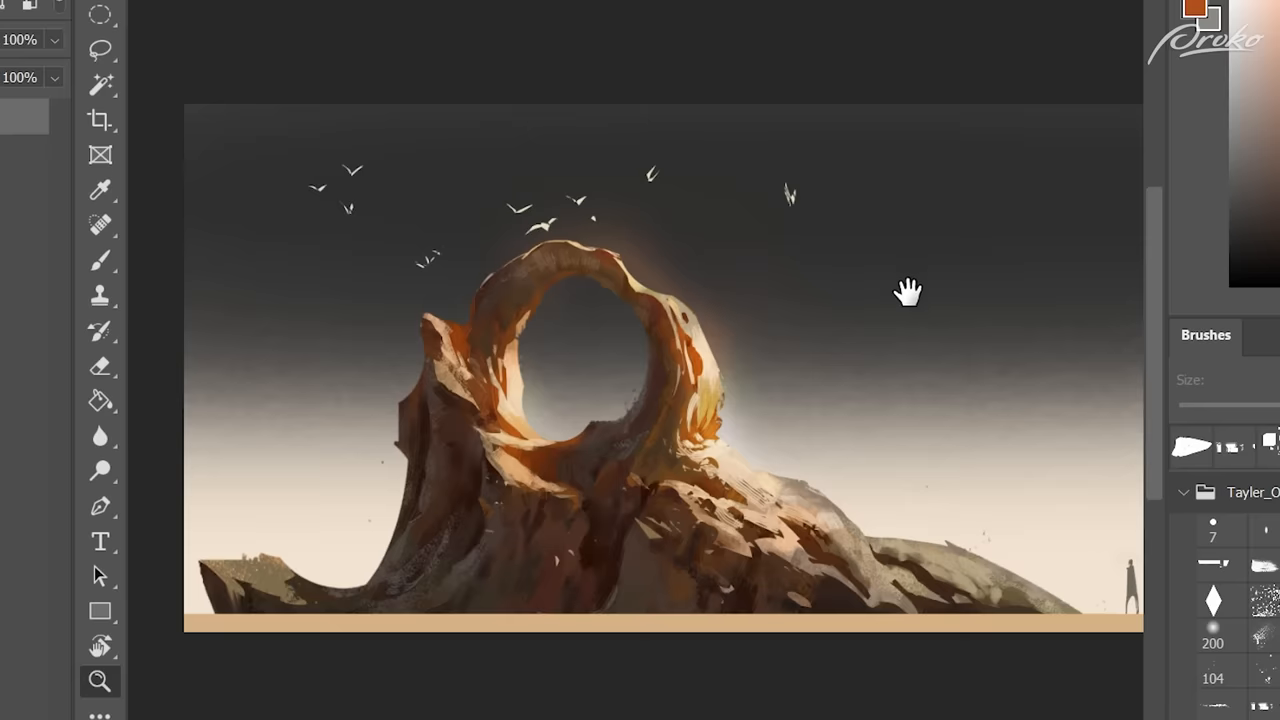
pyautogui.moveTo(908, 292); pyautogui.dragTo(698, 330)
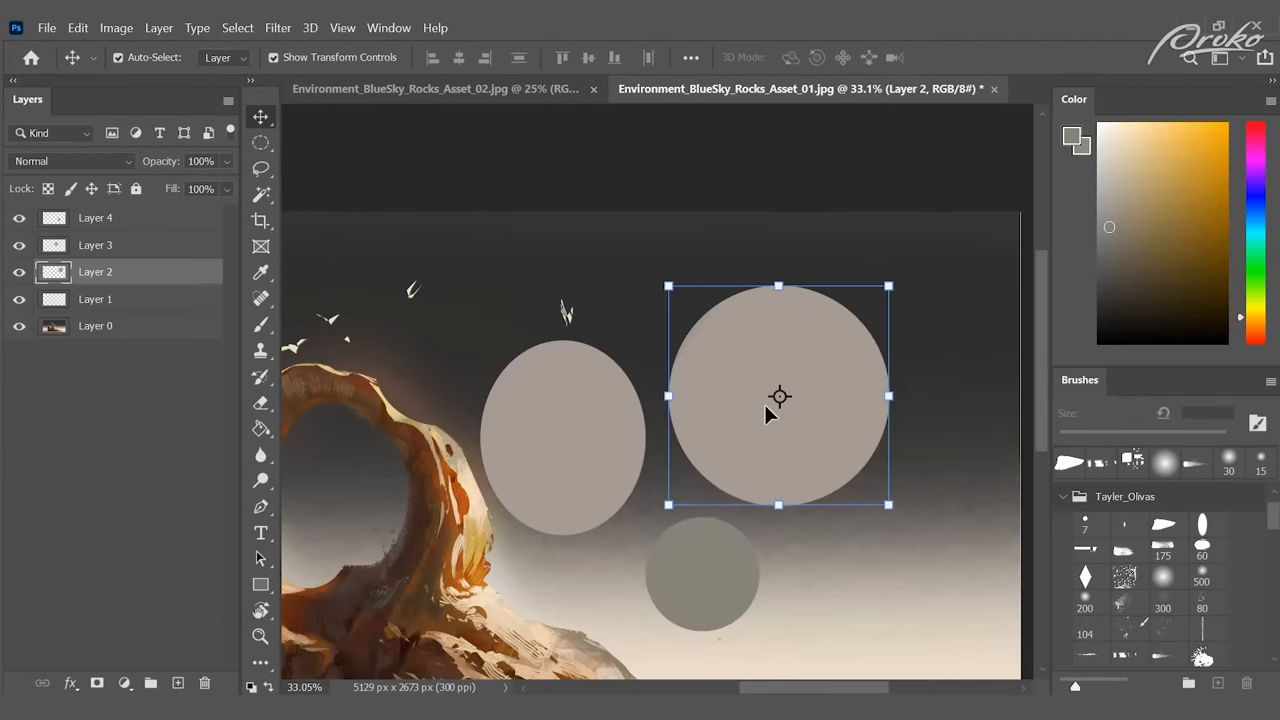
# - Select the marquee tool for drawing the grey circles in the sky
pyautogui.click(96, 244)
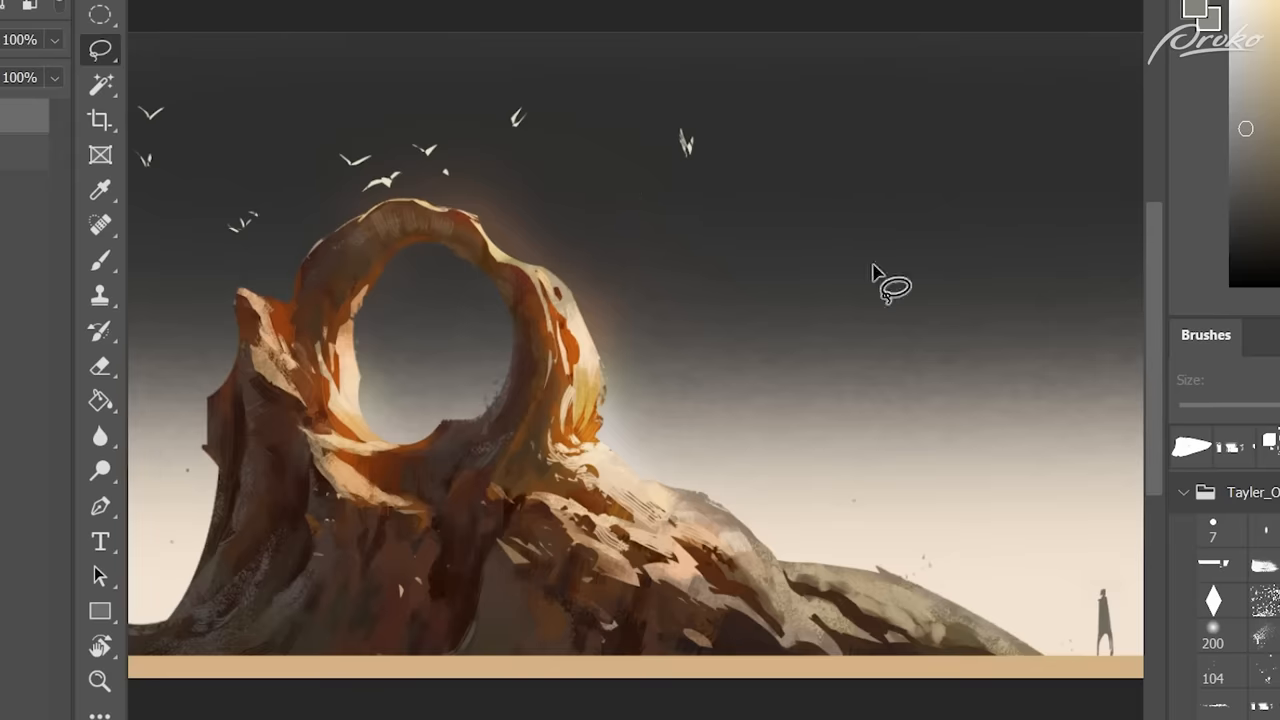
pyautogui.moveTo(684, 440)
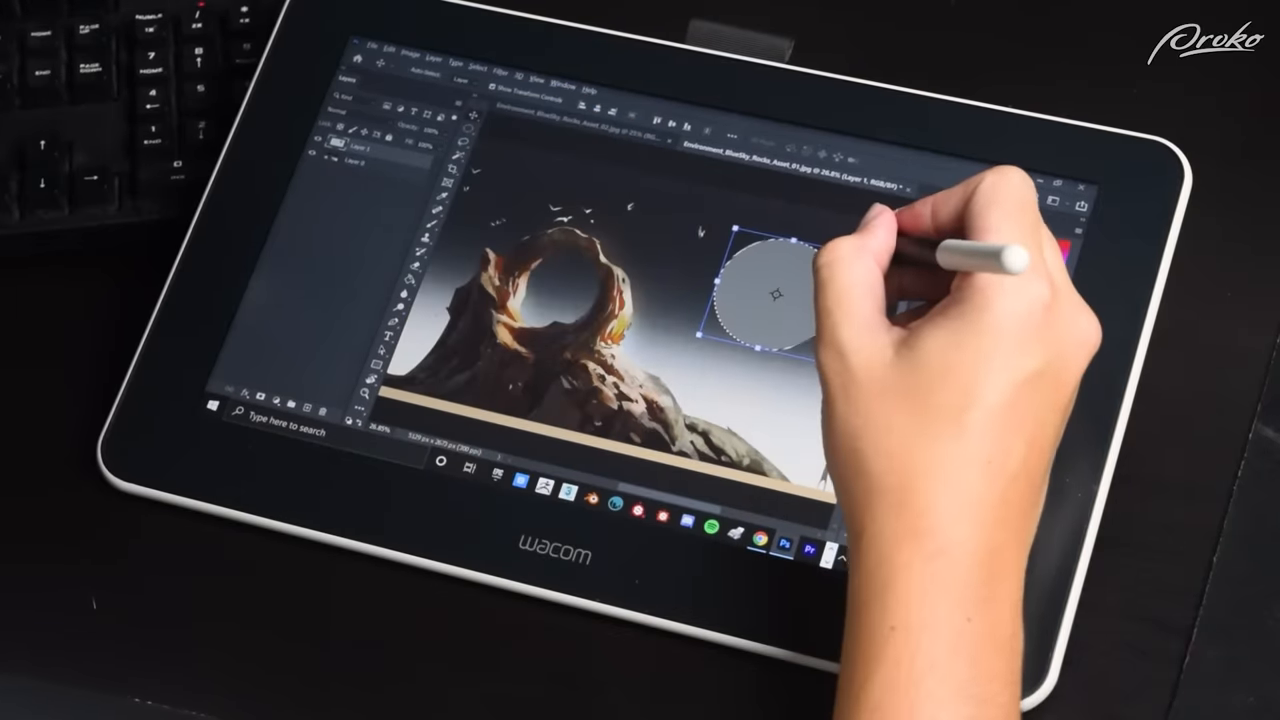
# - Free Transform the circular selection, skewing its corner into a slanted ellipse
pyautogui.moveTo(810, 230); pyautogui.dragTo(790, 250)
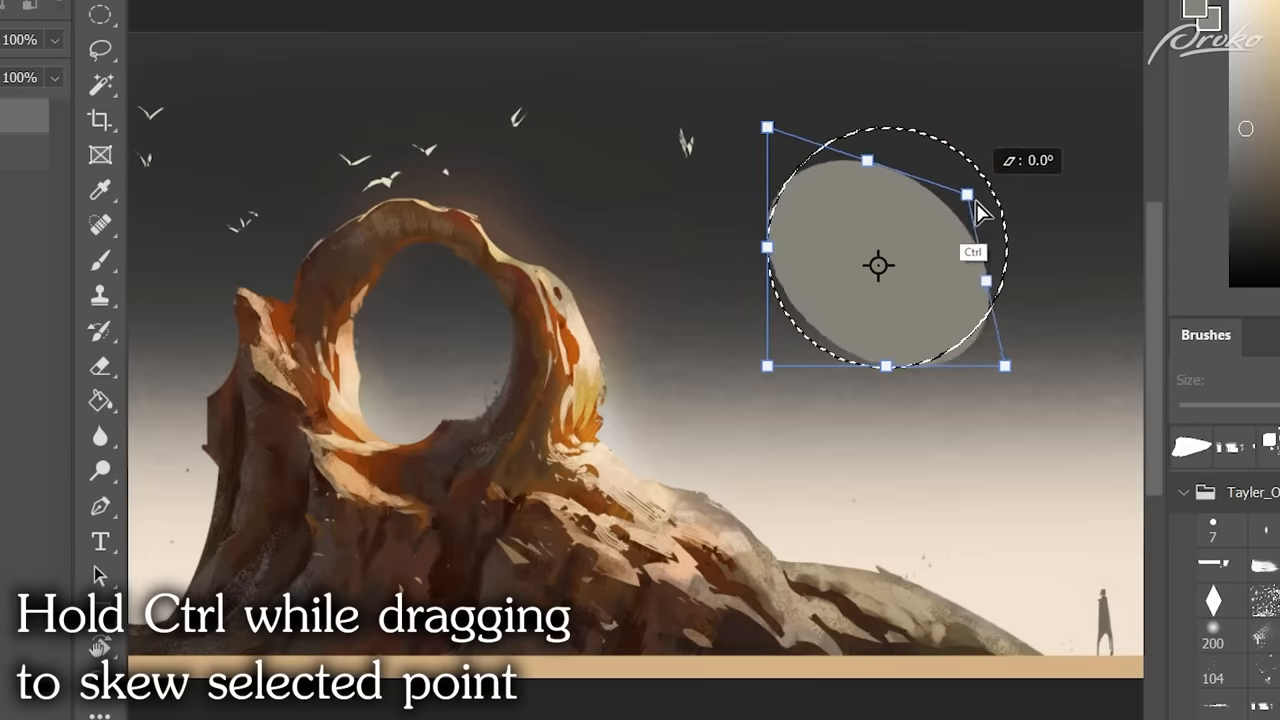
pyautogui.moveTo(964, 196); pyautogui.dragTo(1150, 72)
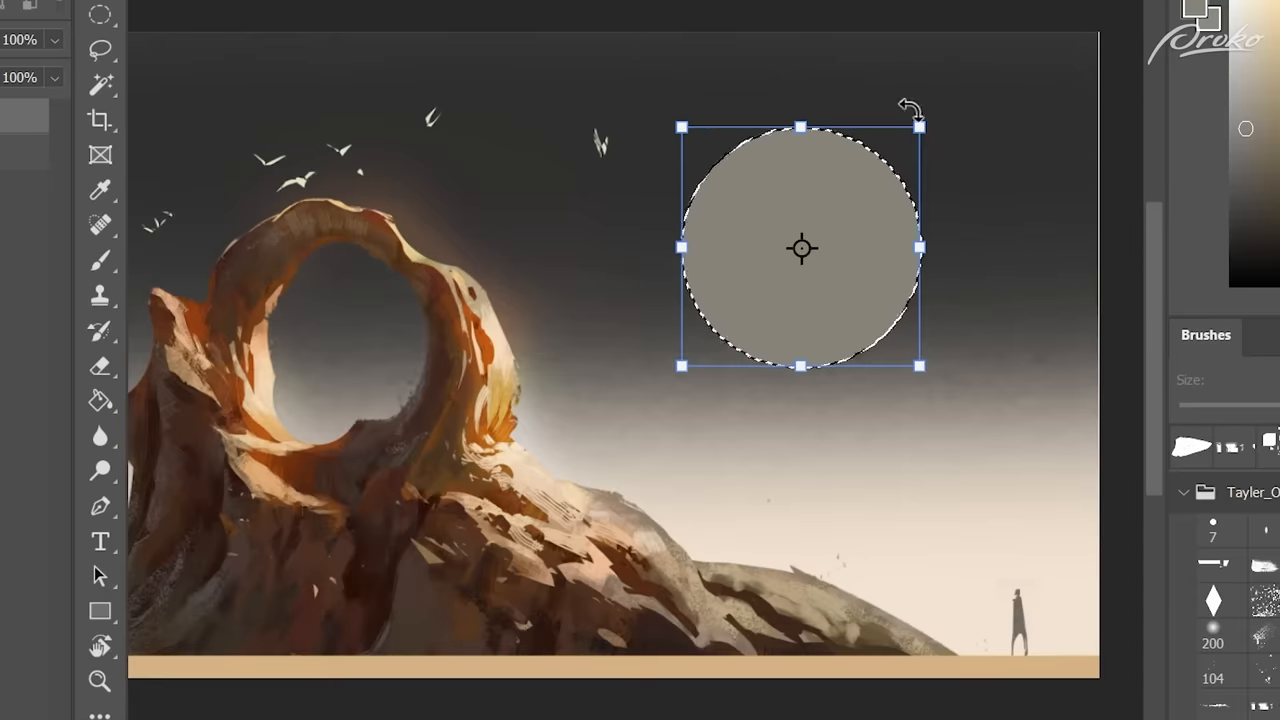
pyautogui.moveTo(916, 112); pyautogui.dragTo(1024, 122)
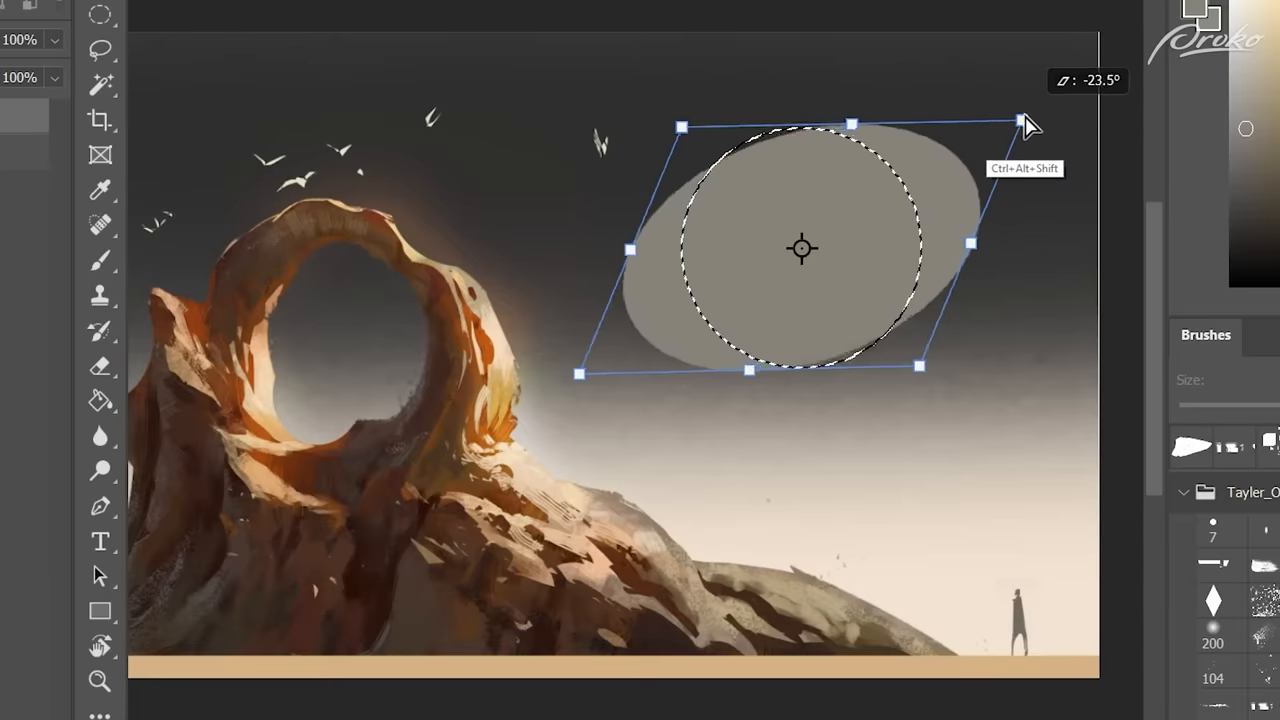
pyautogui.moveTo(1024, 122); pyautogui.dragTo(944, 130)
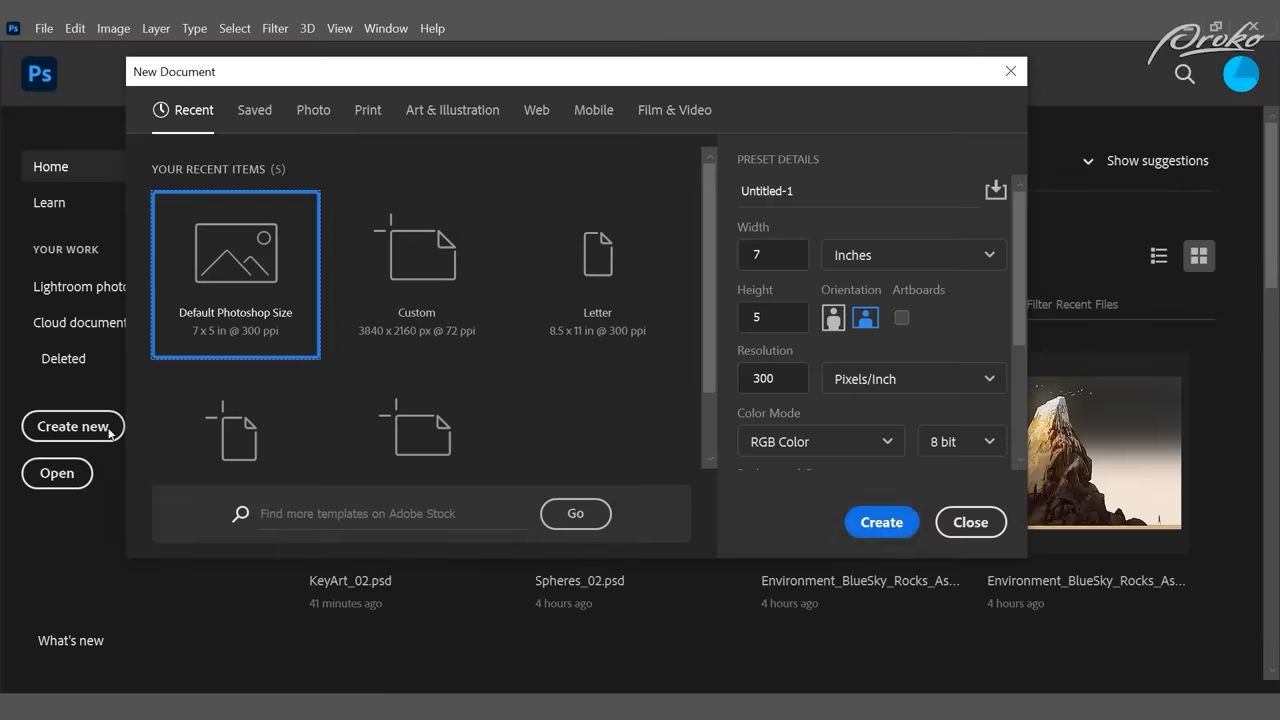
# - Create the blank document, fill a clipped layer over the circle and paint light on its upper left
pyautogui.click(880, 522)
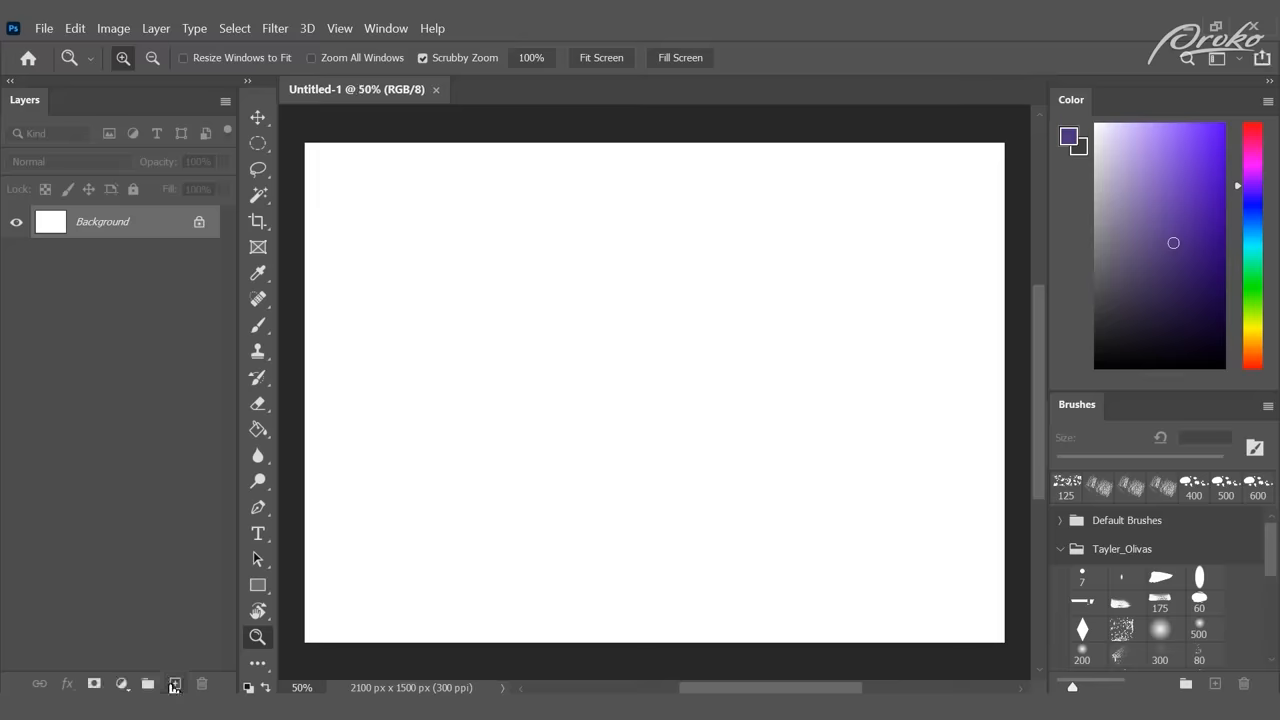
pyautogui.click(174, 684)
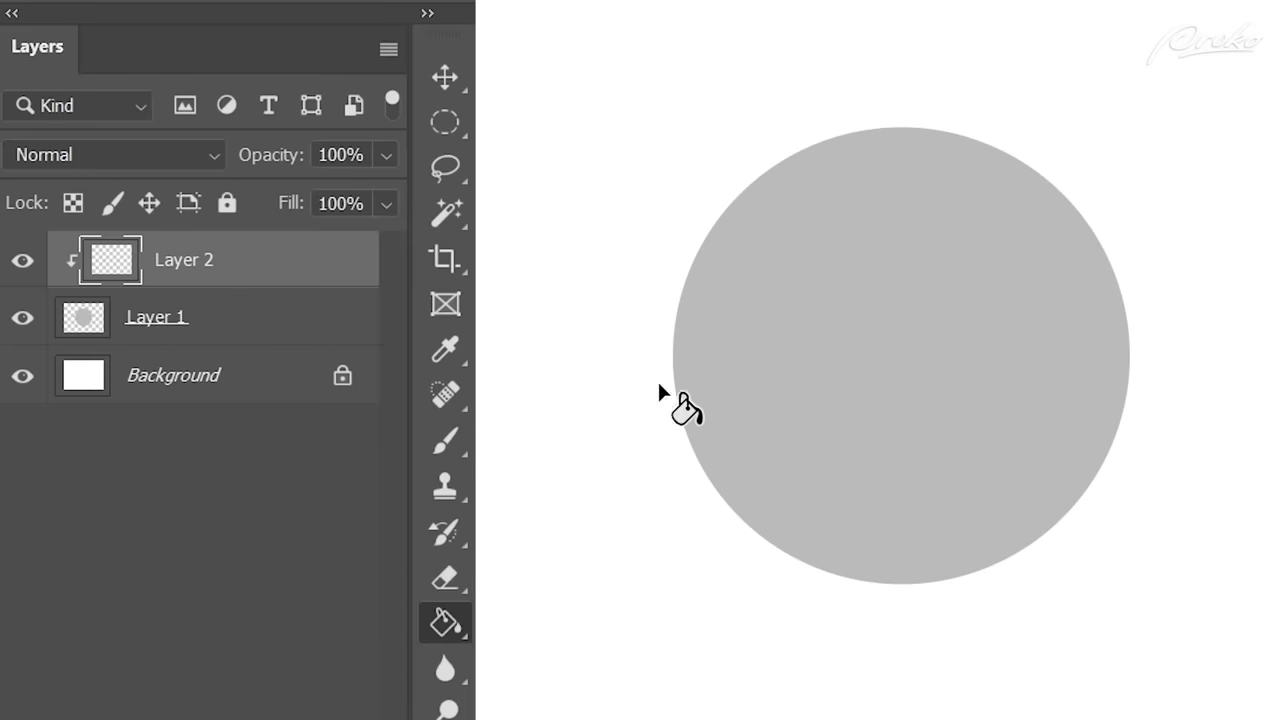
pyautogui.click(444, 442)
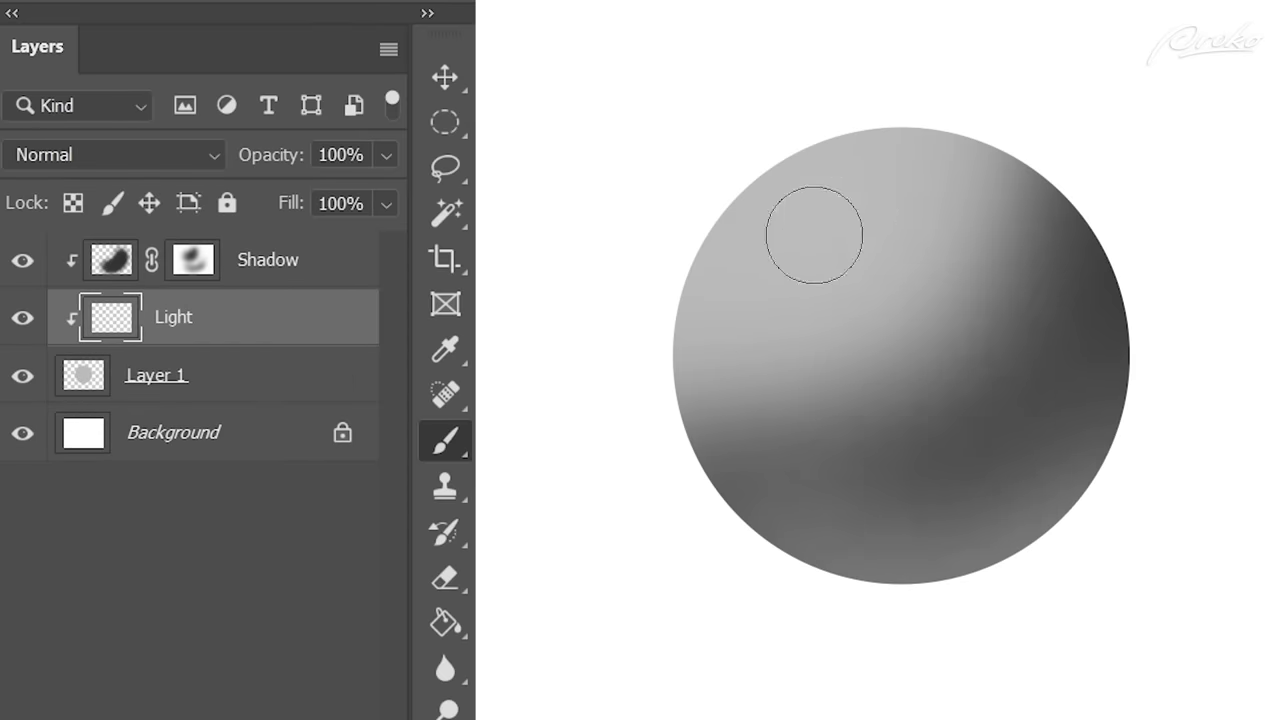
pyautogui.click(816, 236)
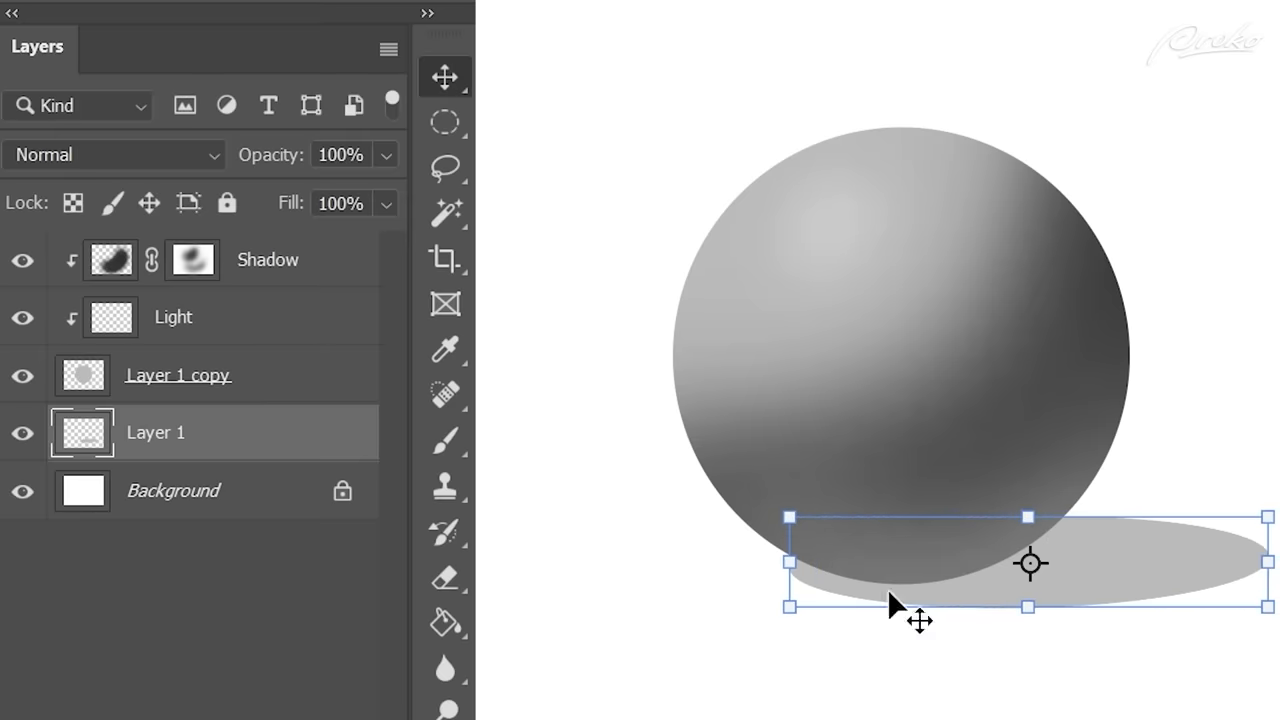
# - Commit the flattened cast-shadow ellipse, then mask and fade out its far end
pyautogui.doubleClick(156, 432)
pyautogui.write('Ambient Occlusion')
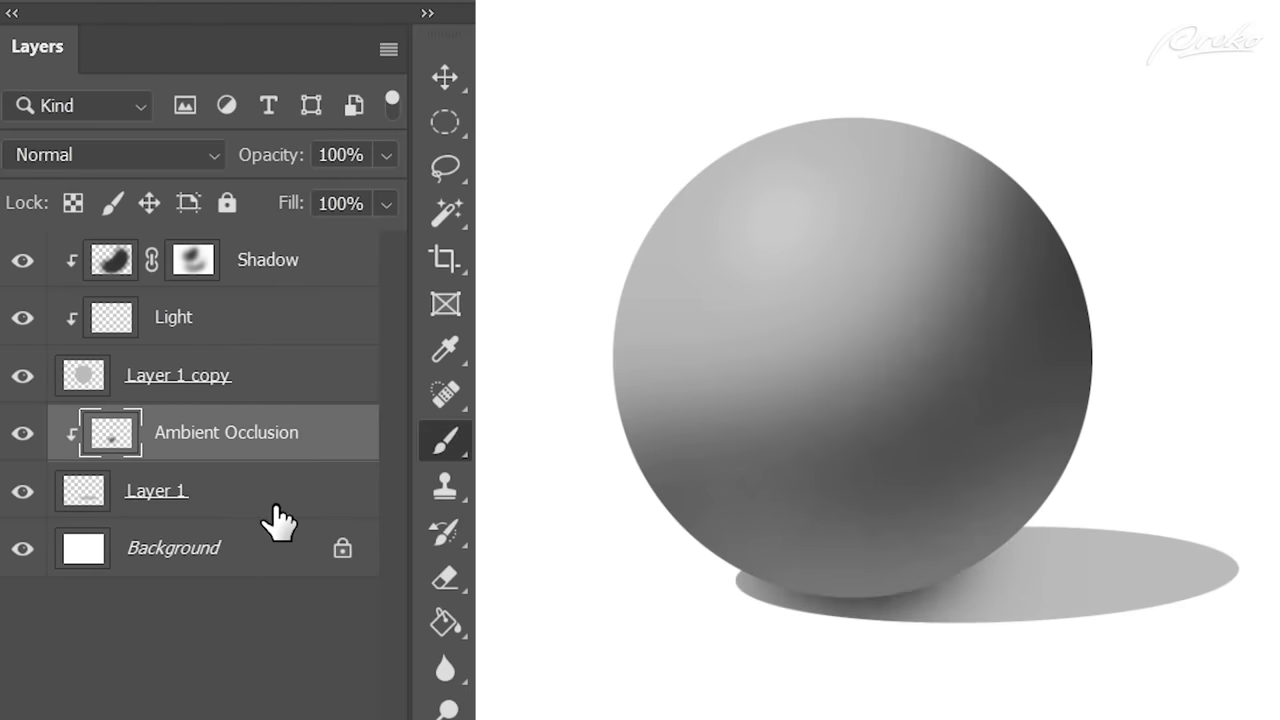
pyautogui.click(156, 490)
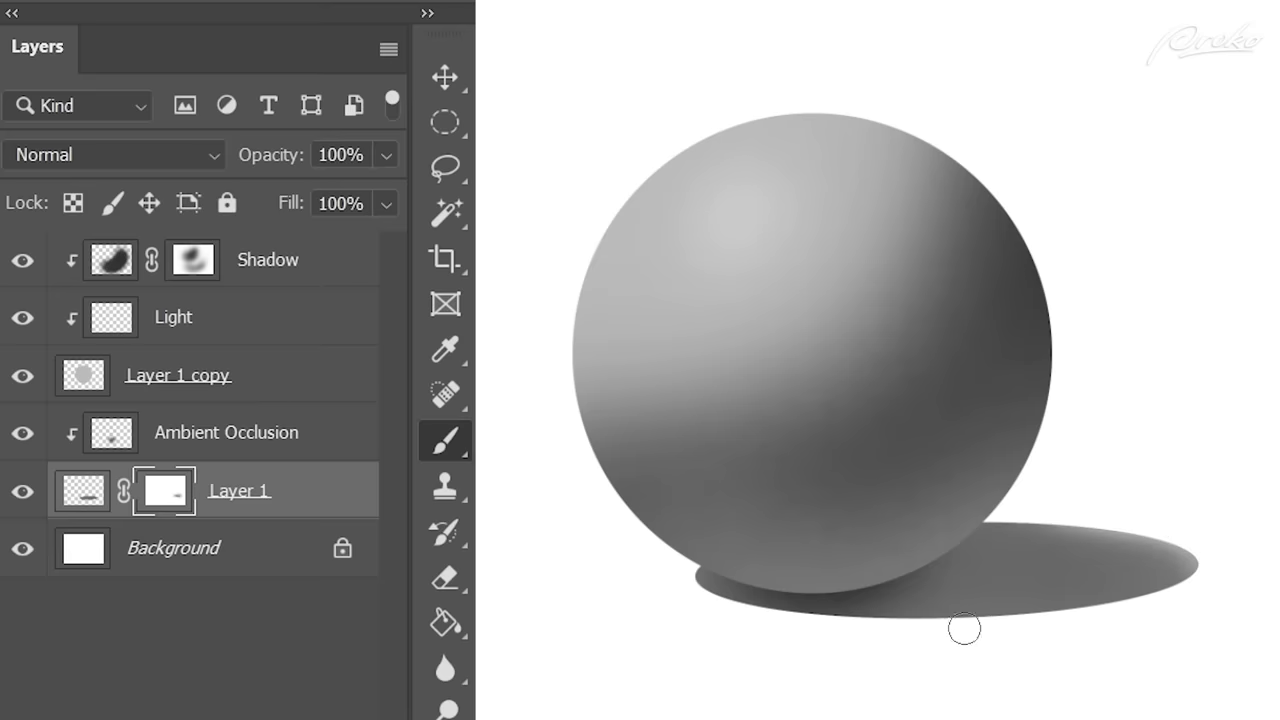
pyautogui.moveTo(964, 628); pyautogui.dragTo(1160, 608)
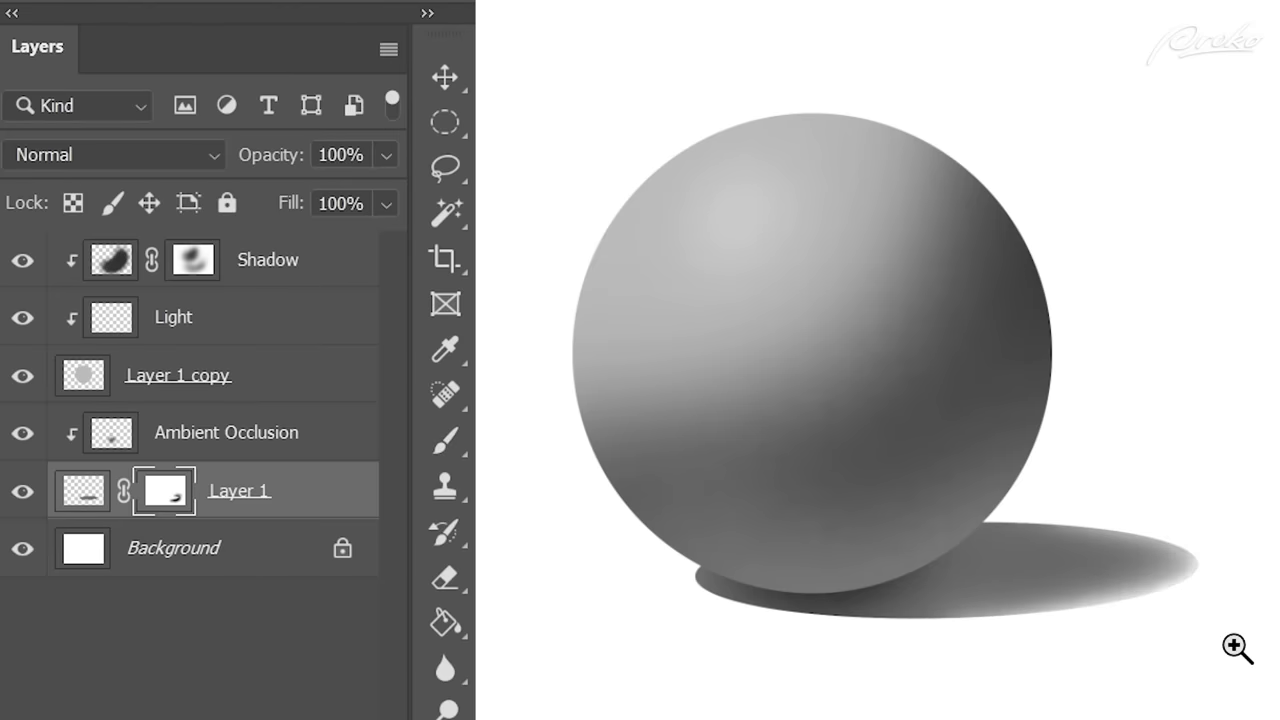
pyautogui.click(224, 432)
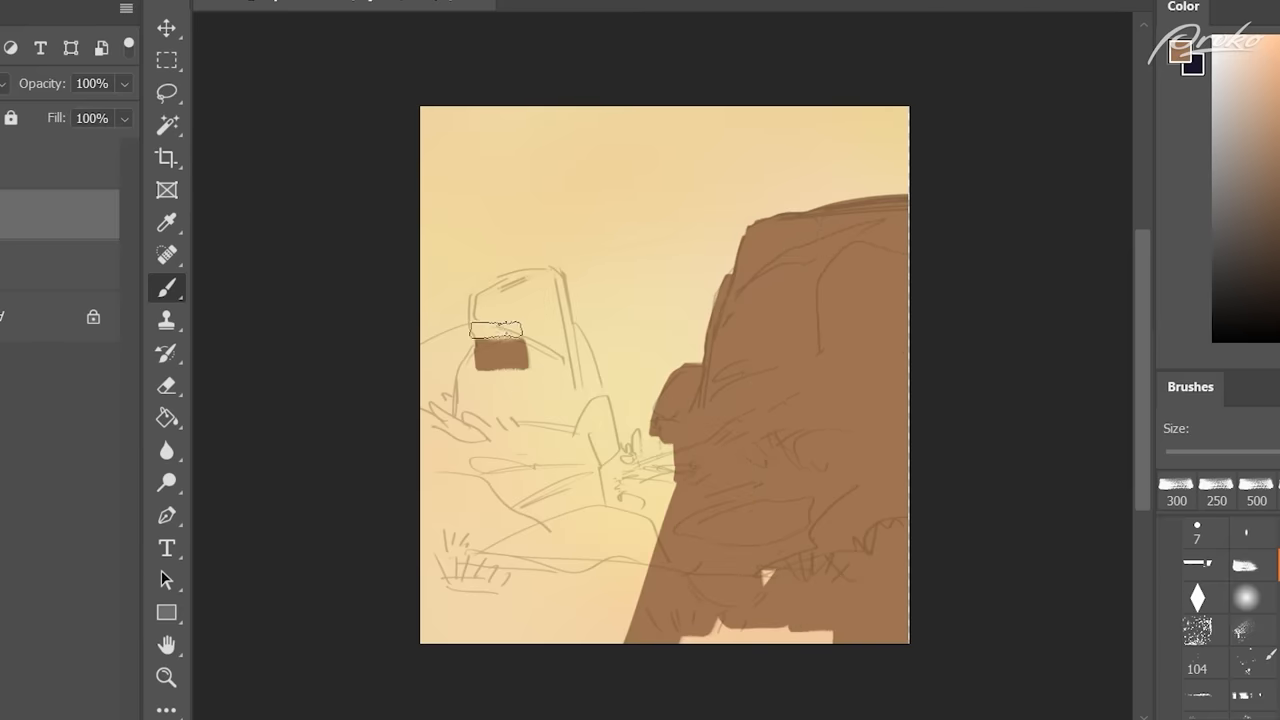
# - Brush brown across the canyon rock walls and return to painting strokes
pyautogui.moveTo(500, 330); pyautogui.dragTo(582, 360)
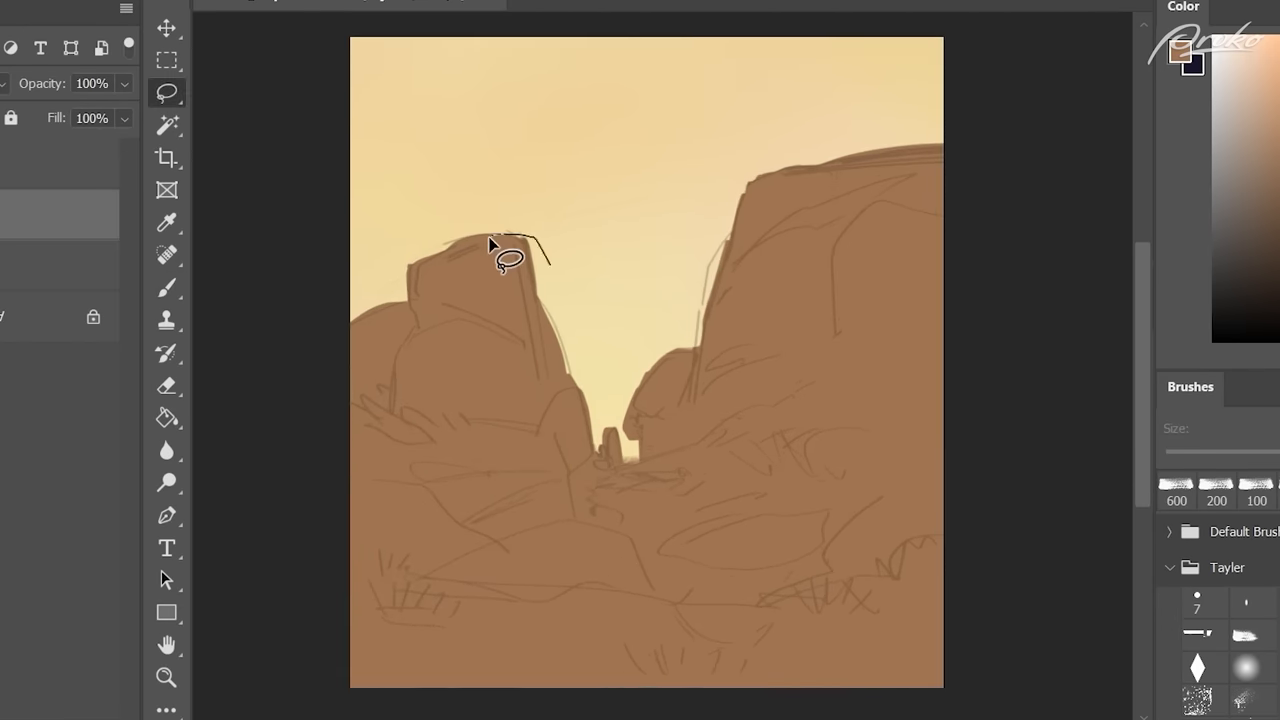
pyautogui.press('Tab')
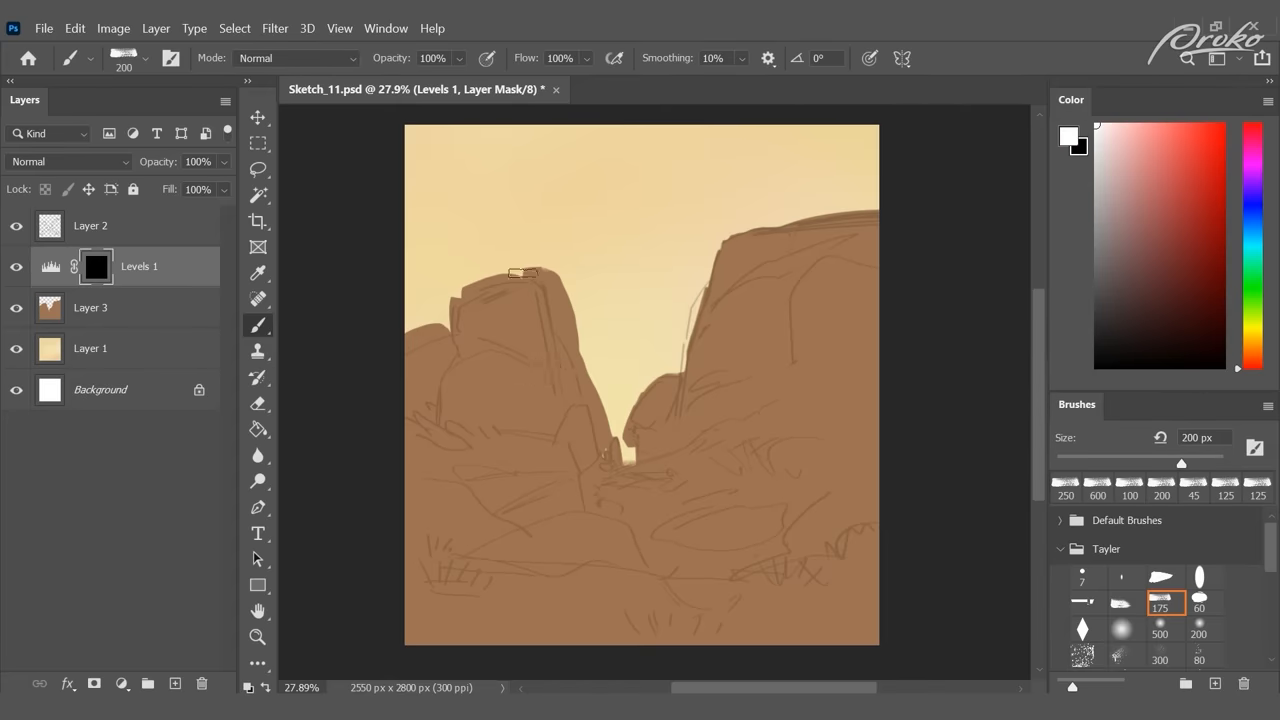
# - Darken selected brown rock silhouettes and boulders with a masked Levels adjustment
pyautogui.moveTo(520, 276); pyautogui.dragTo(584, 510)
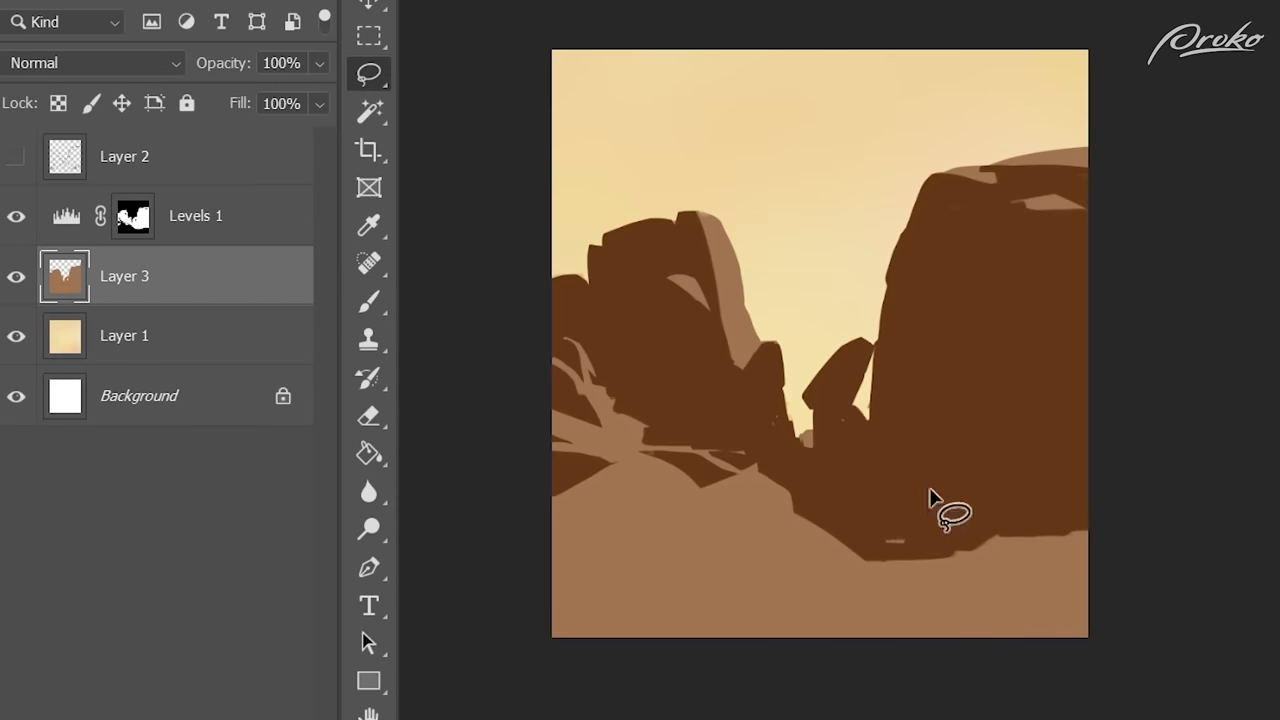
pyautogui.click(196, 216)
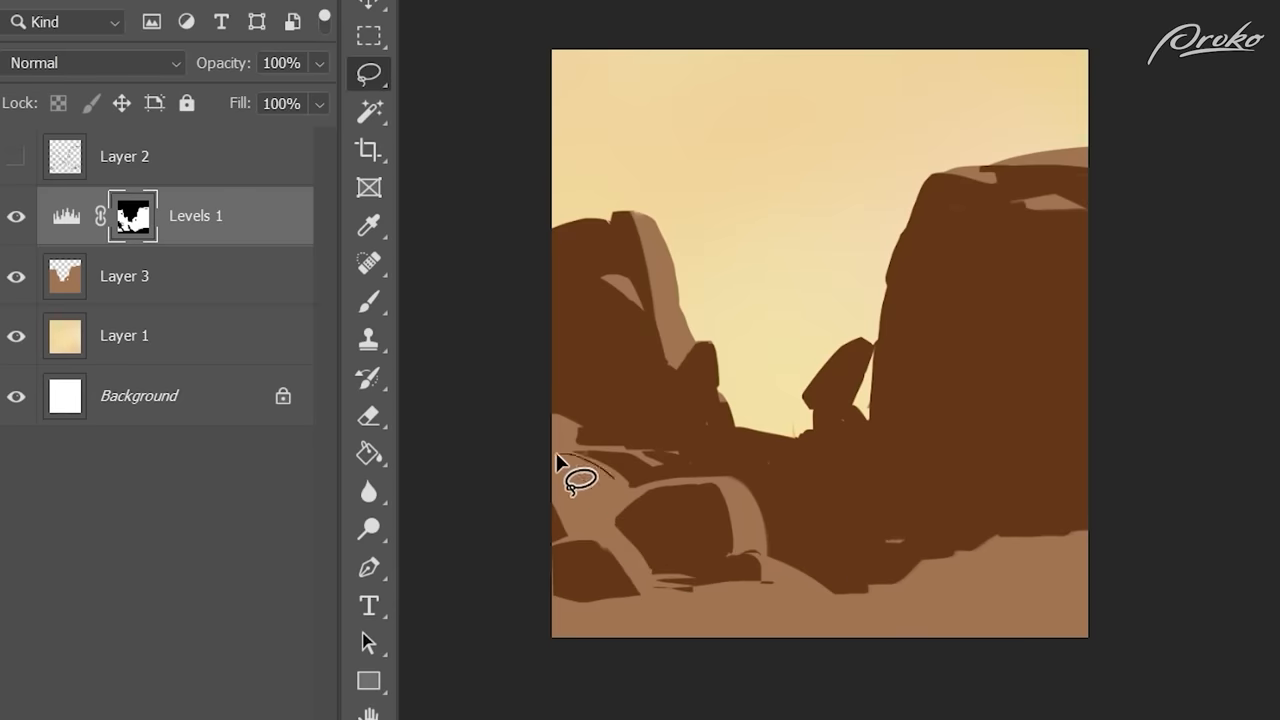
pyautogui.click(368, 300)
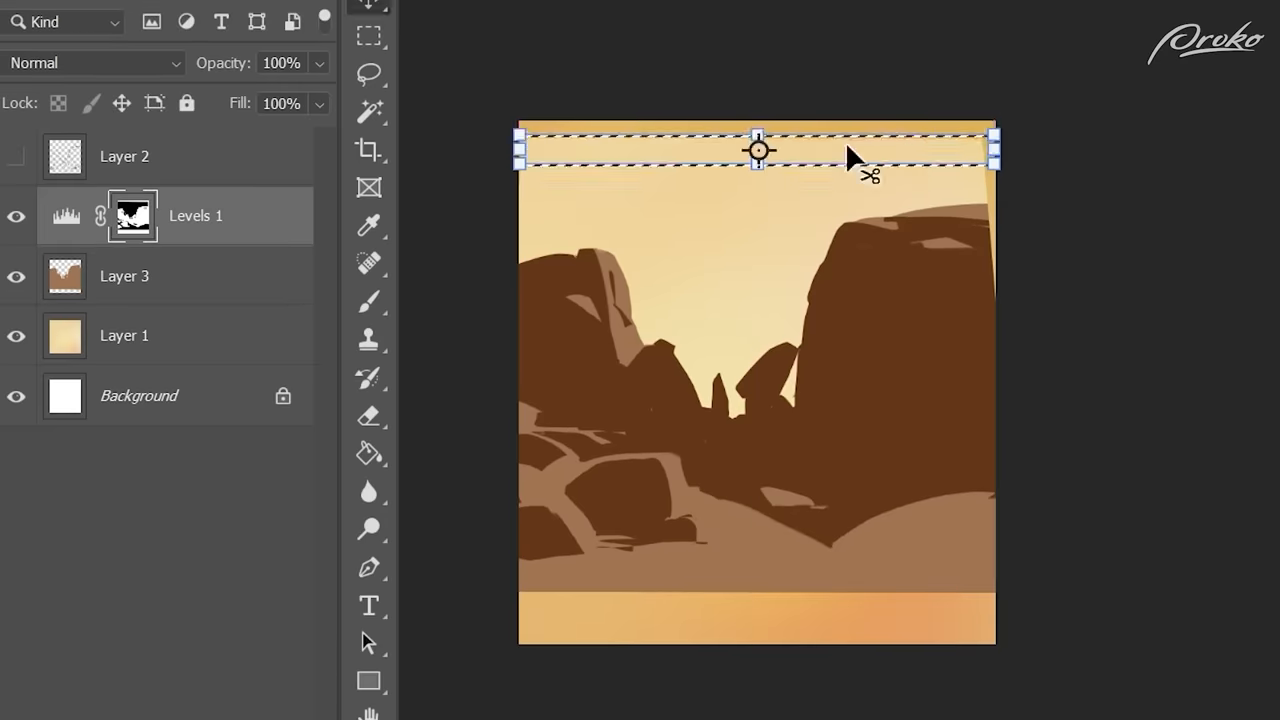
# - Paint a pale blue textured sky over the warm yellow background
pyautogui.click(124, 276)
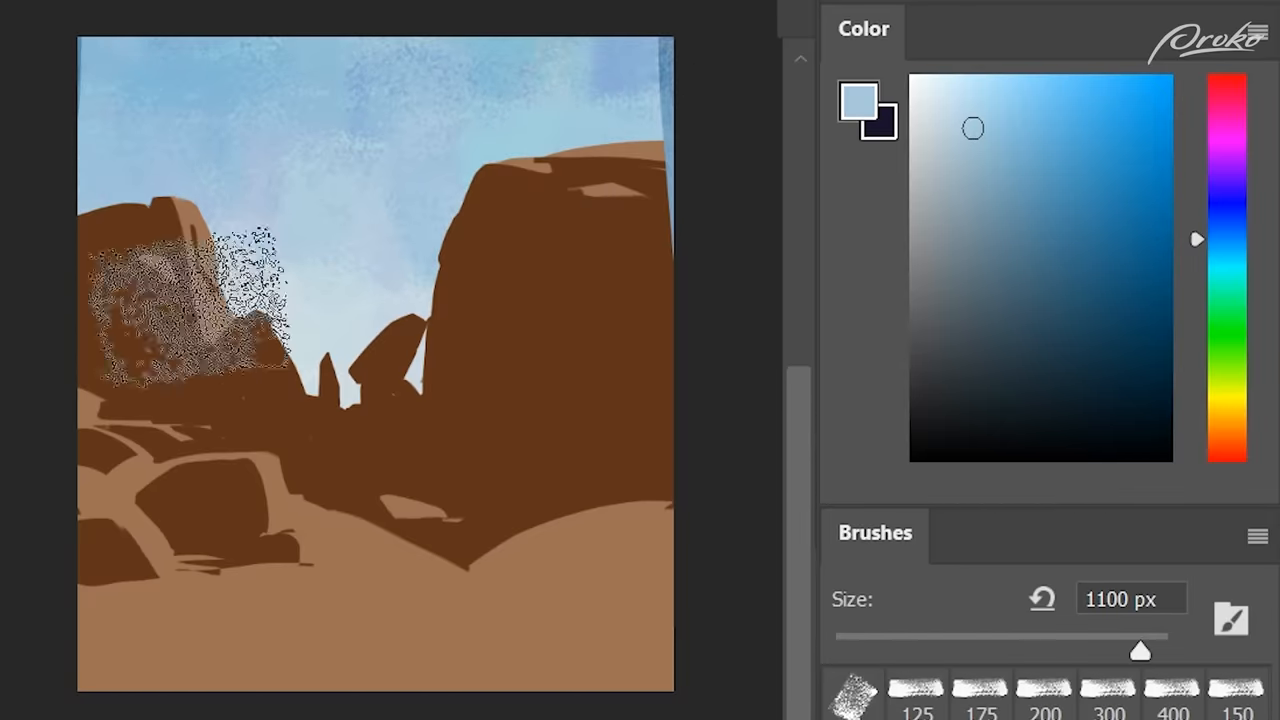
# - Paint the canyon walls in violet shadow and sunlit tan with textured strokes
pyautogui.moveTo(972, 128); pyautogui.dragTo(924, 100)
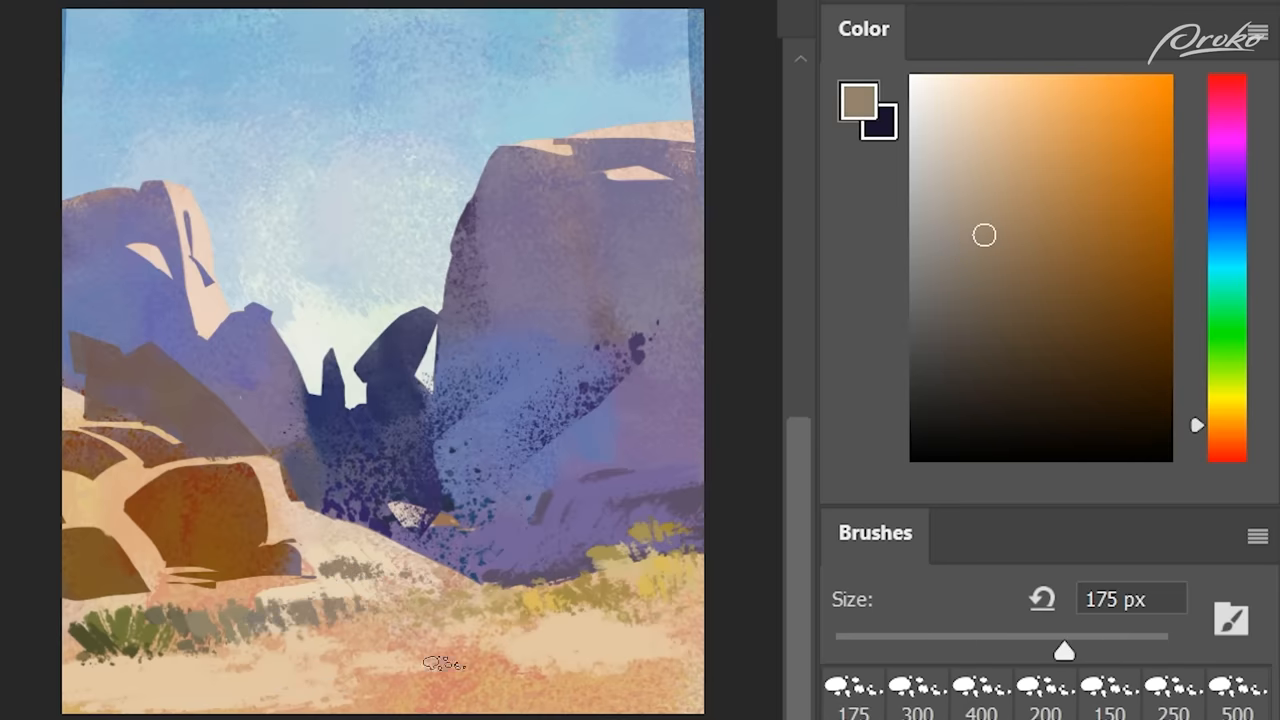
# - Dab darker tan and brown dry-brush texture across the sandy foreground
pyautogui.moveTo(1064, 652); pyautogui.dragTo(1100, 652)
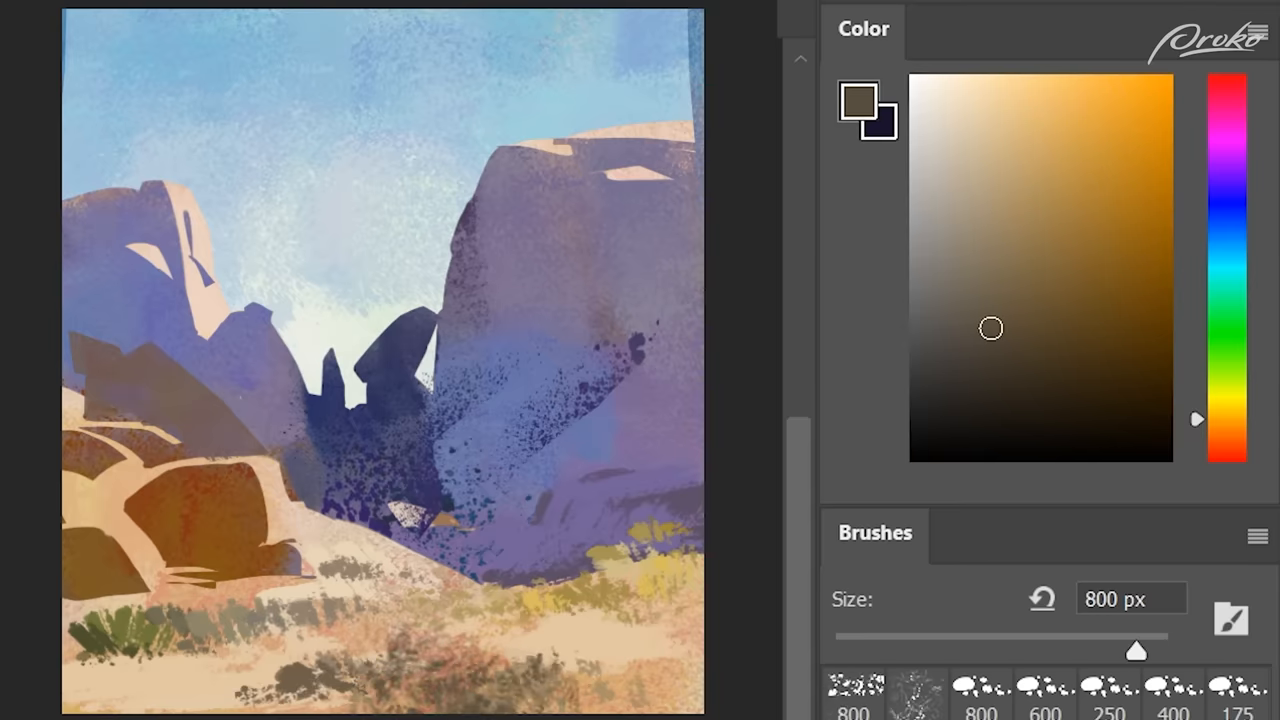
pyautogui.click(1028, 384)
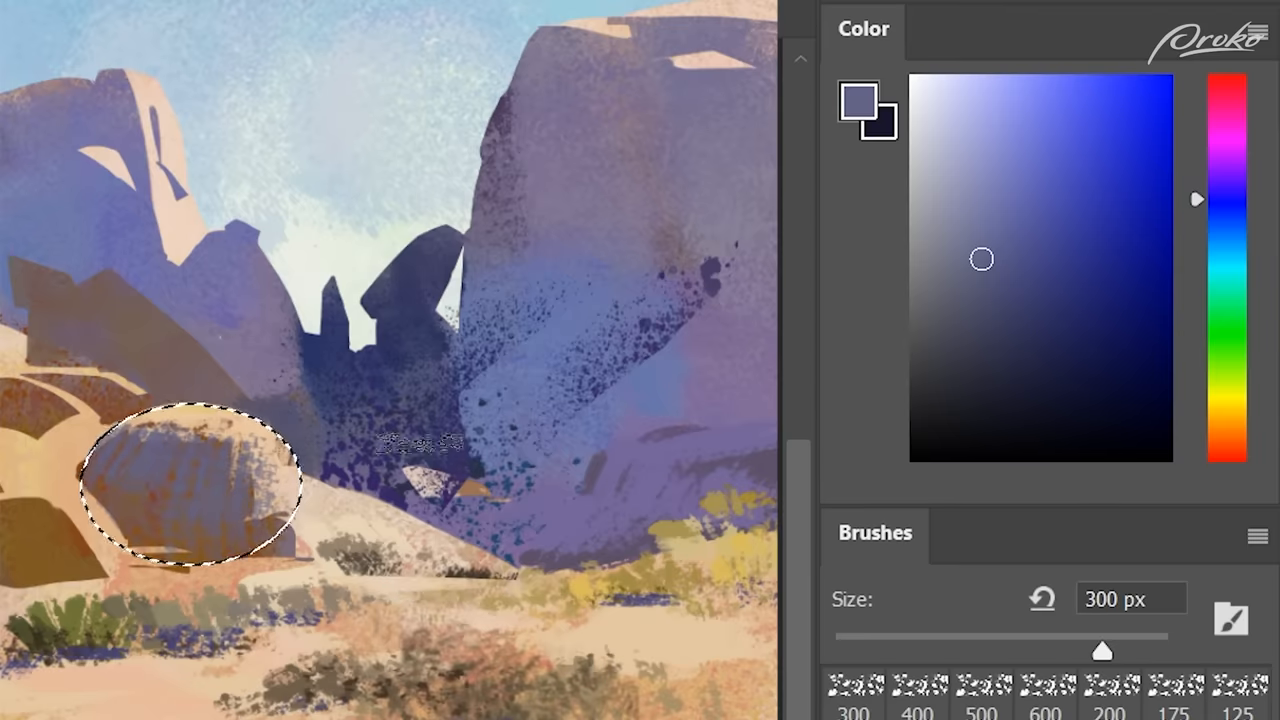
# - Shade the left boulder with violet shadow and sampled pale highlights
pyautogui.click(1054, 276)
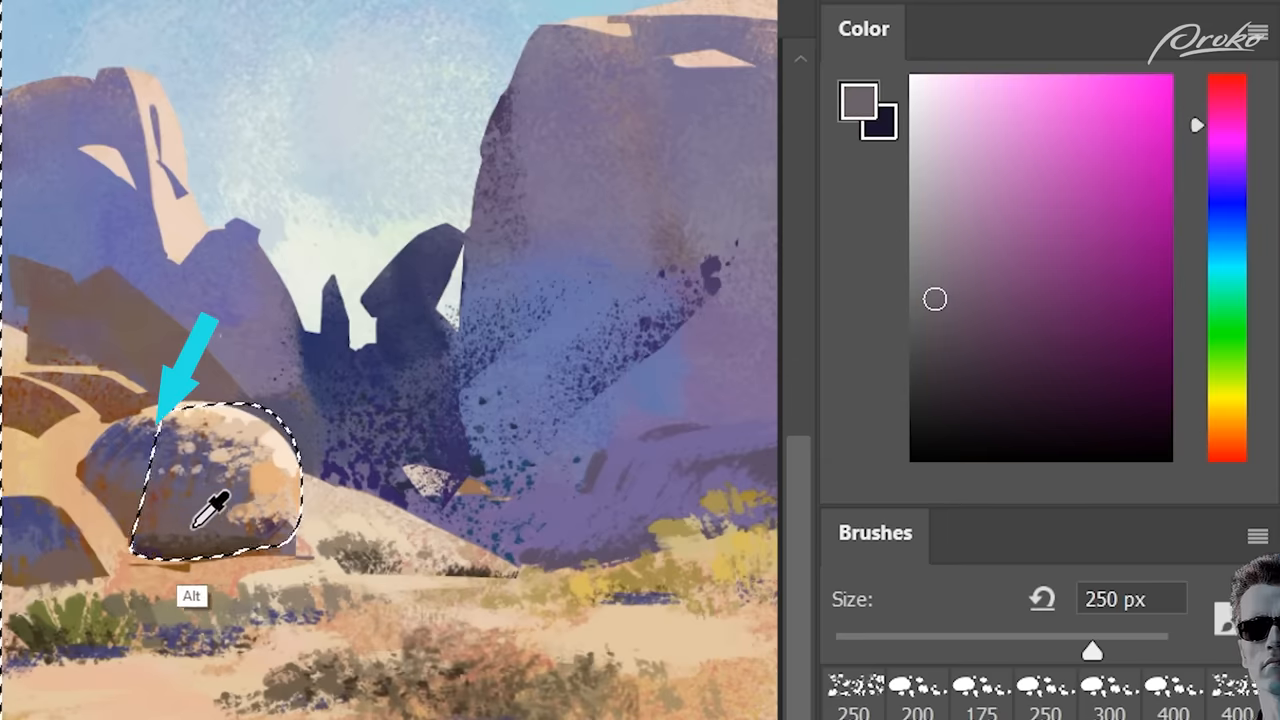
pyautogui.click(212, 516)
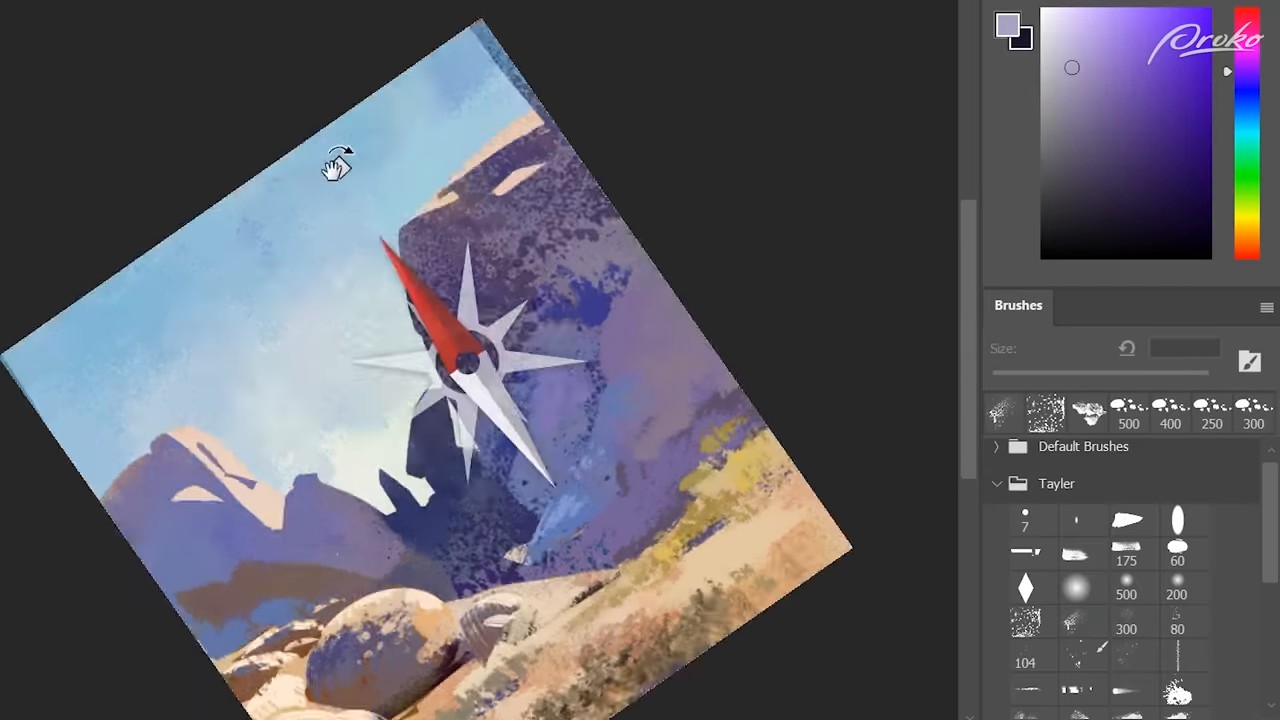
# - Stamp speckled lavender texture over the left and central rock faces with a spatter brush
pyautogui.click(1084, 620)
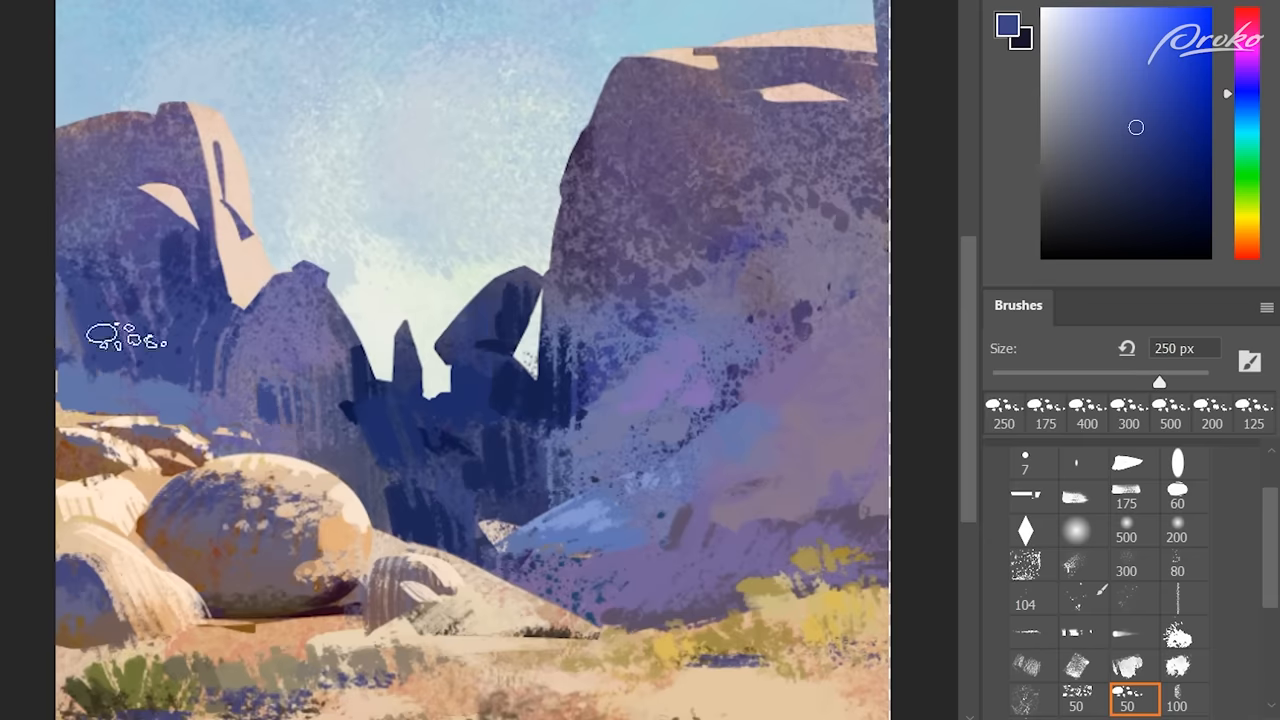
pyautogui.click(1090, 128)
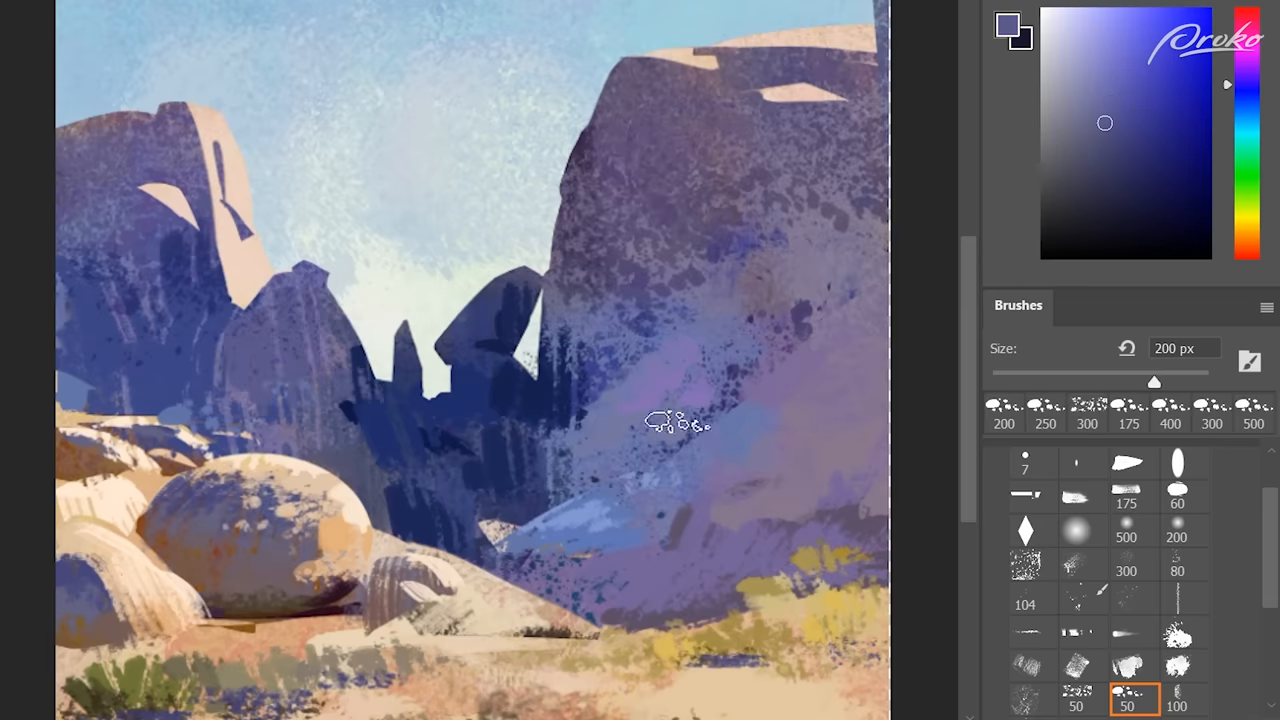
pyautogui.moveTo(680, 420); pyautogui.dragTo(650, 280)
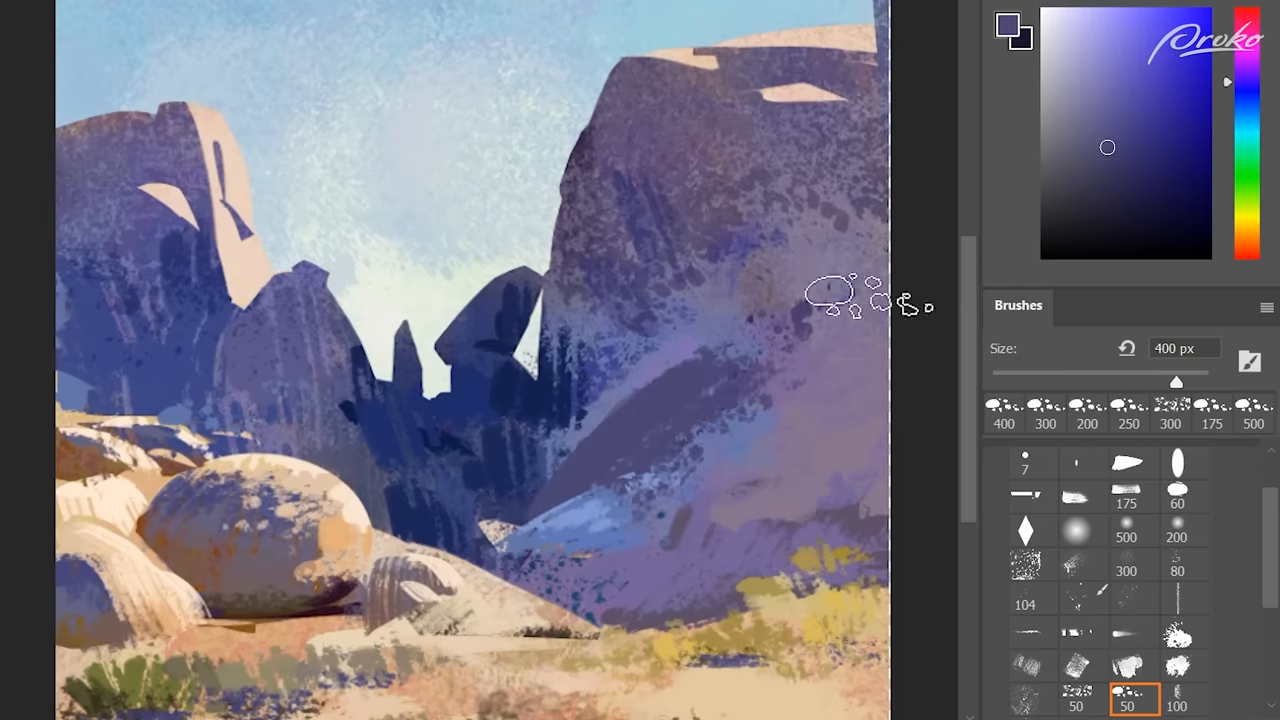
# - Stamp darker violet crack and ledge texture onto the big right cliff
pyautogui.click(1024, 564)
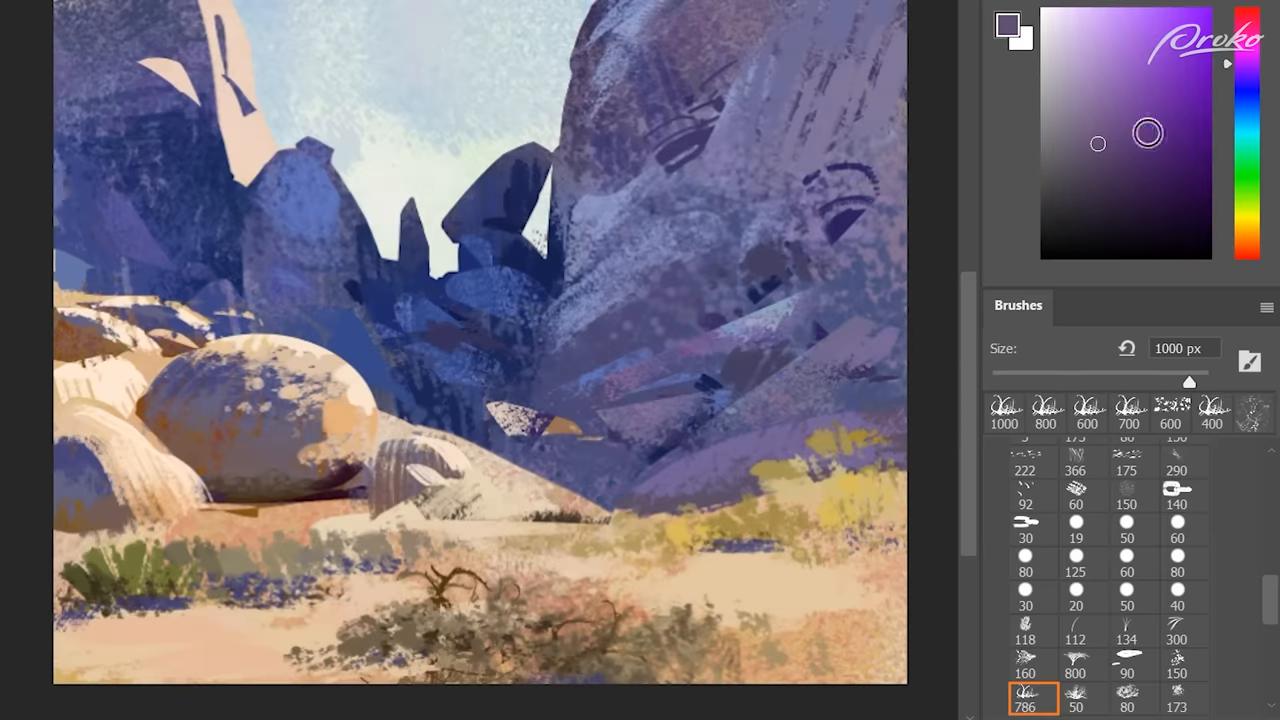
# - Paint pale dry grass into the lower left foreground
pyautogui.click(1084, 132)
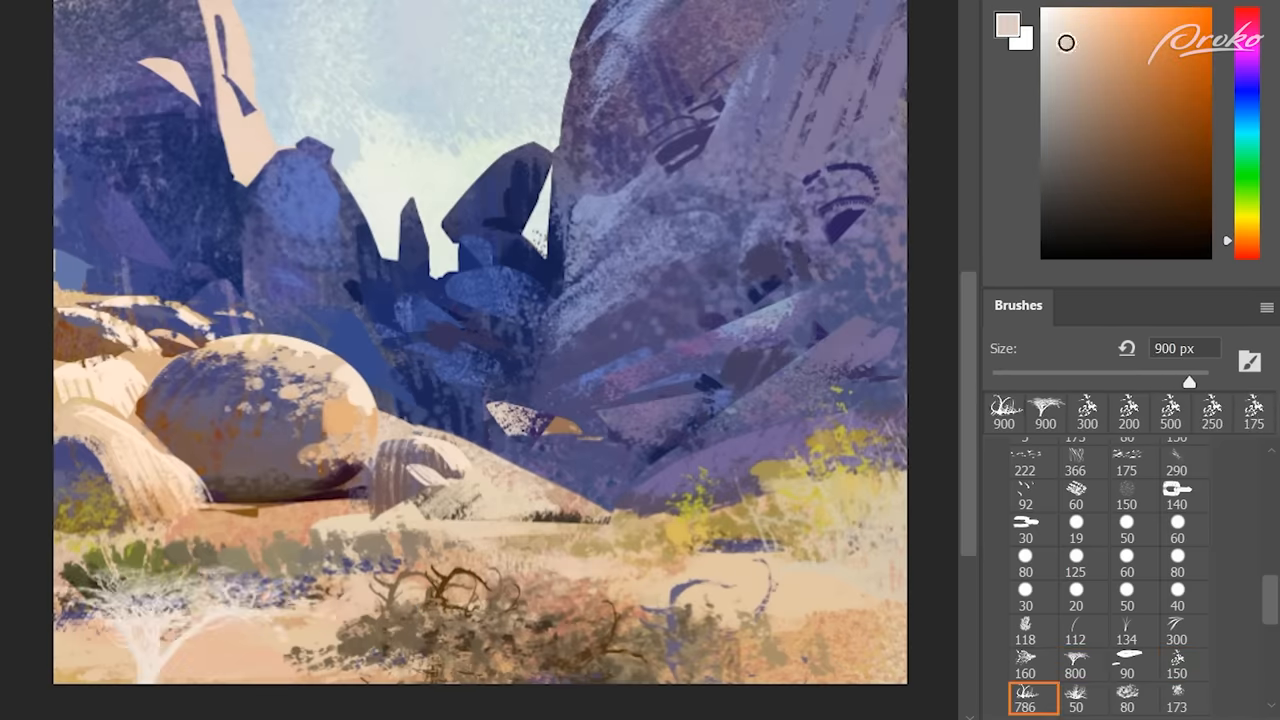
pyautogui.moveTo(180, 600); pyautogui.dragTo(450, 640)
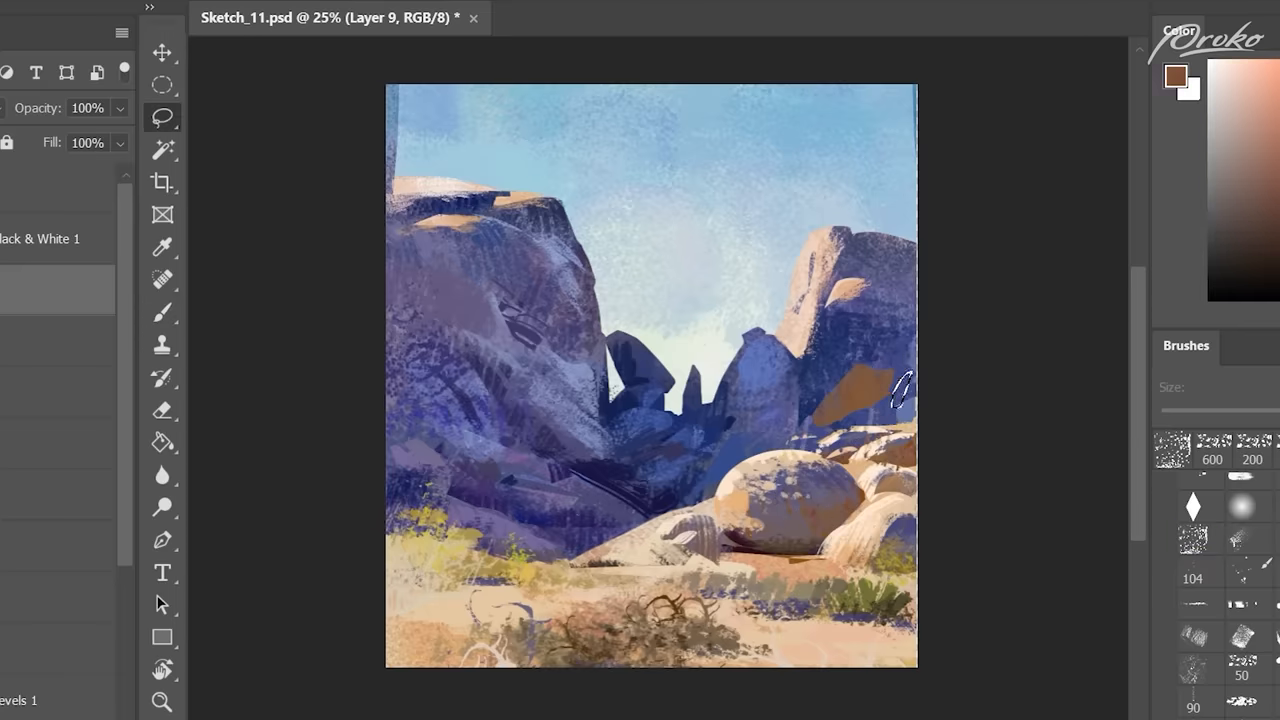
# - Paint stacked boulder detail over the orange block-in at right with a textured brush
pyautogui.click(1200, 538)
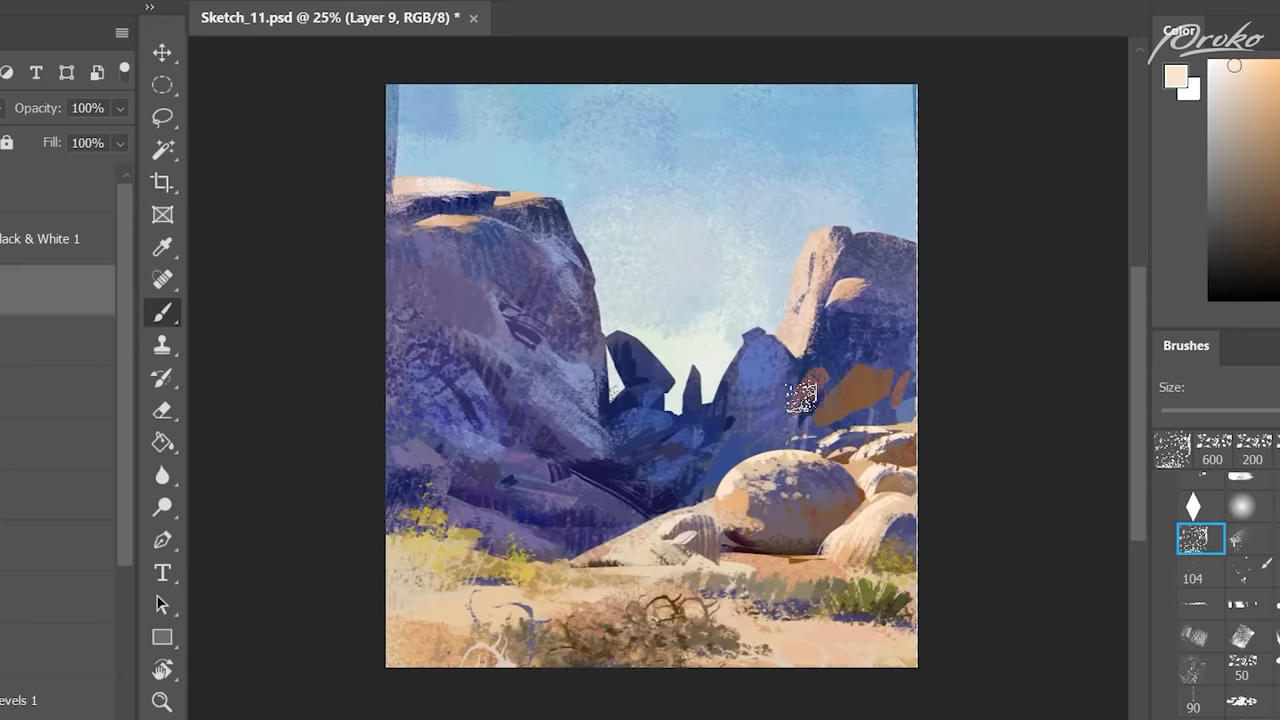
pyautogui.moveTo(800, 396); pyautogui.dragTo(900, 400)
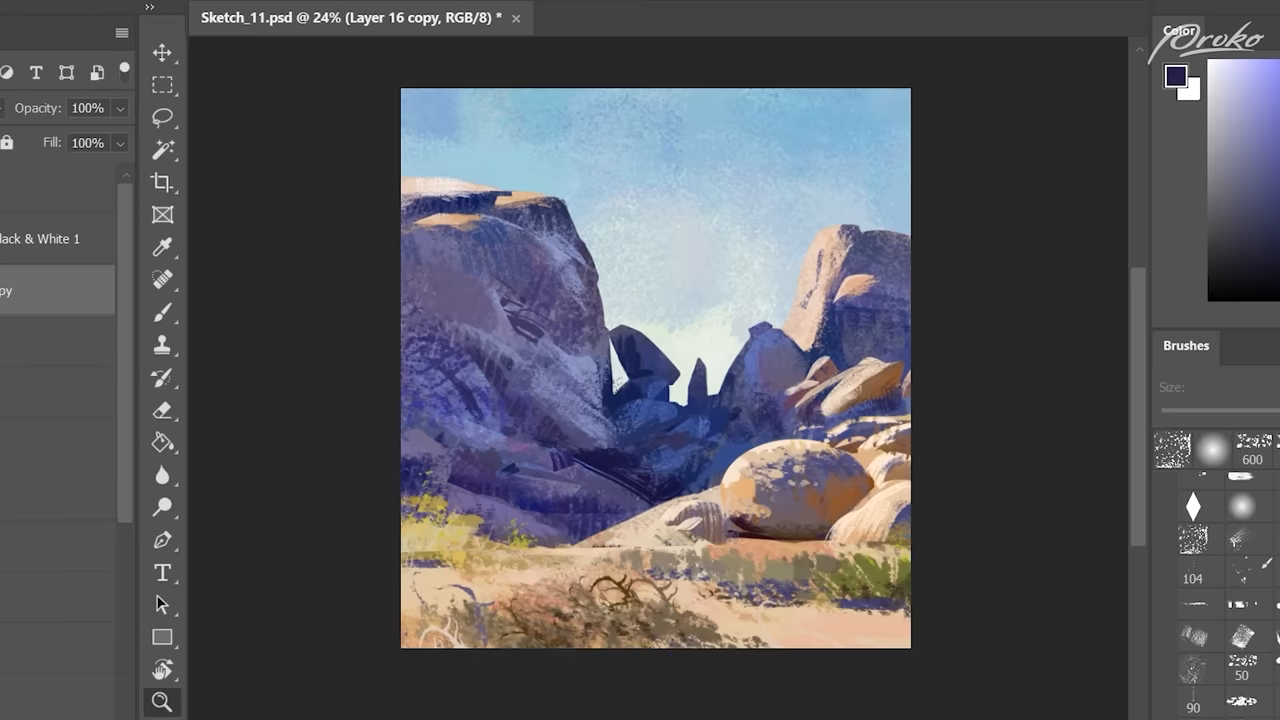
# - Paint small dark bird shapes scattered across the blue sky
pyautogui.click(1248, 504)
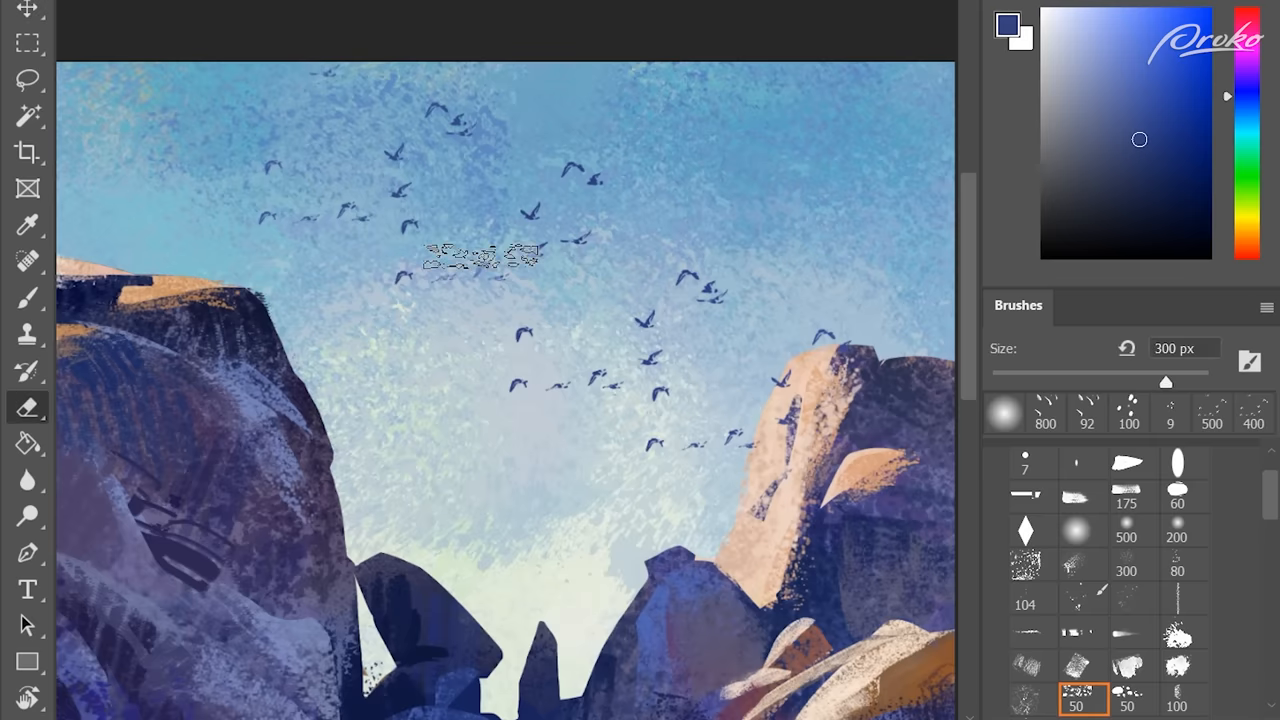
pyautogui.click(1126, 496)
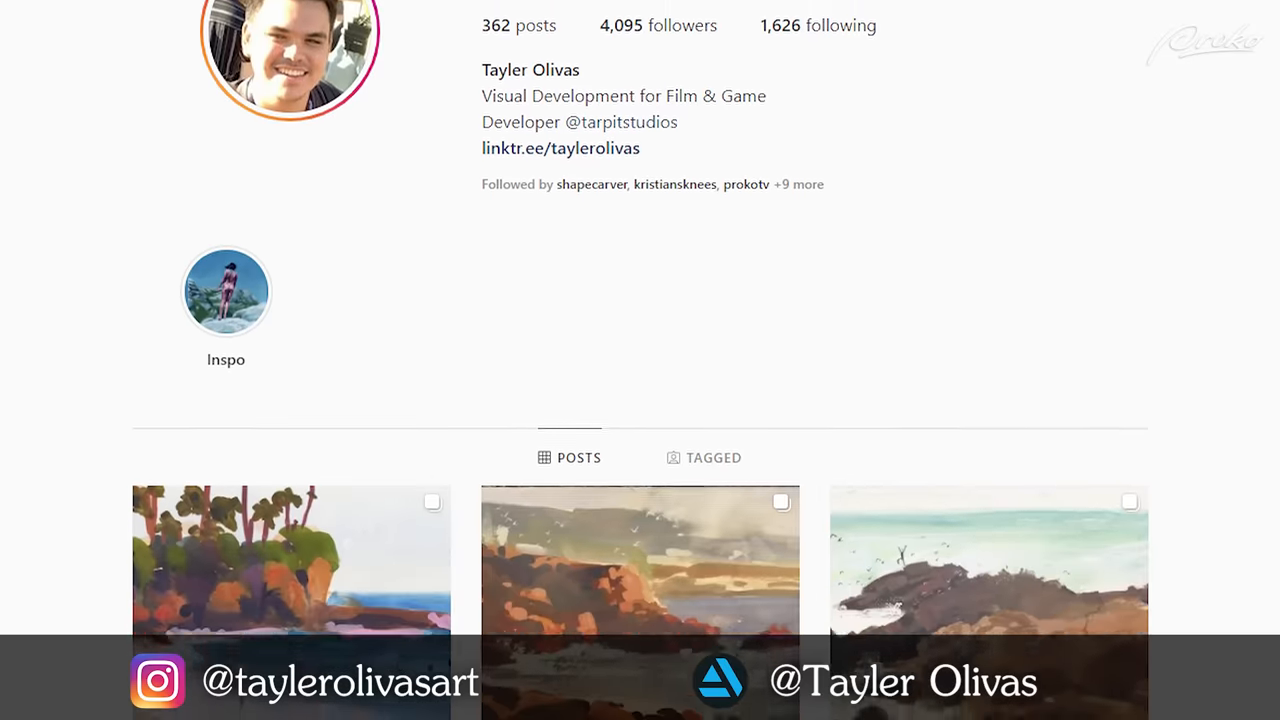
# - Scroll down the artist's Instagram profile to the grid of painting posts
pyautogui.scroll(-3)
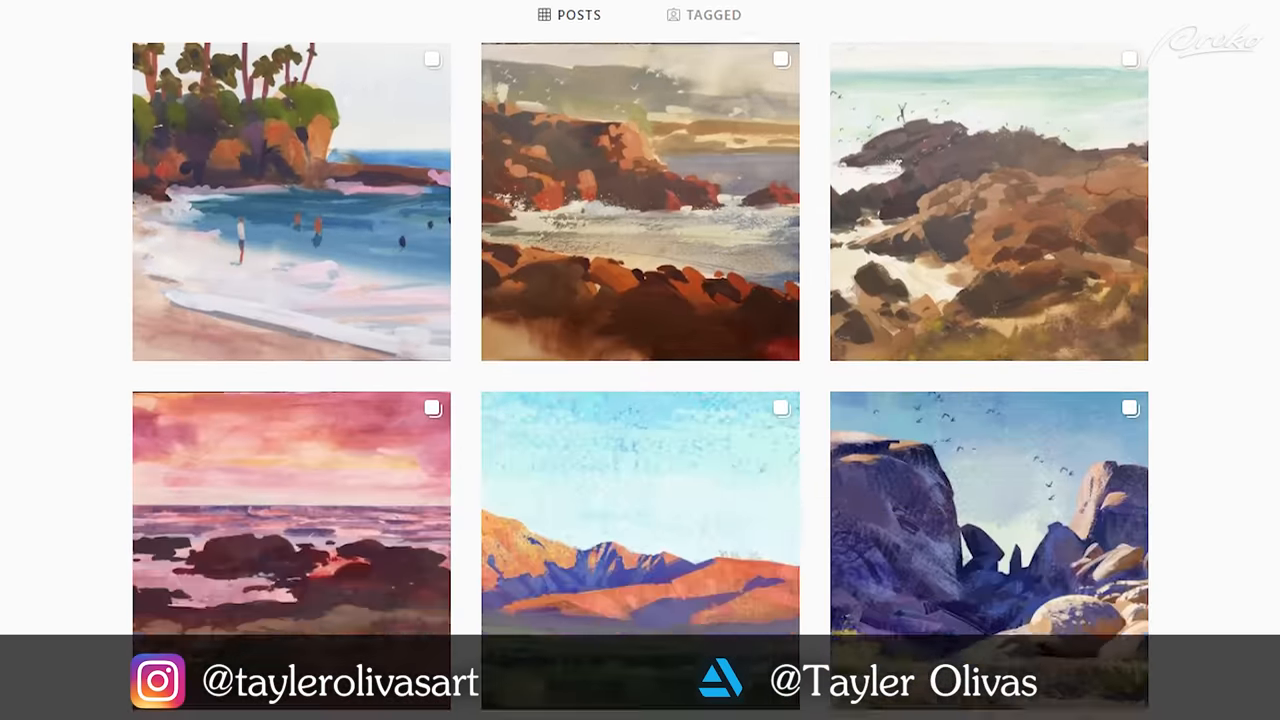